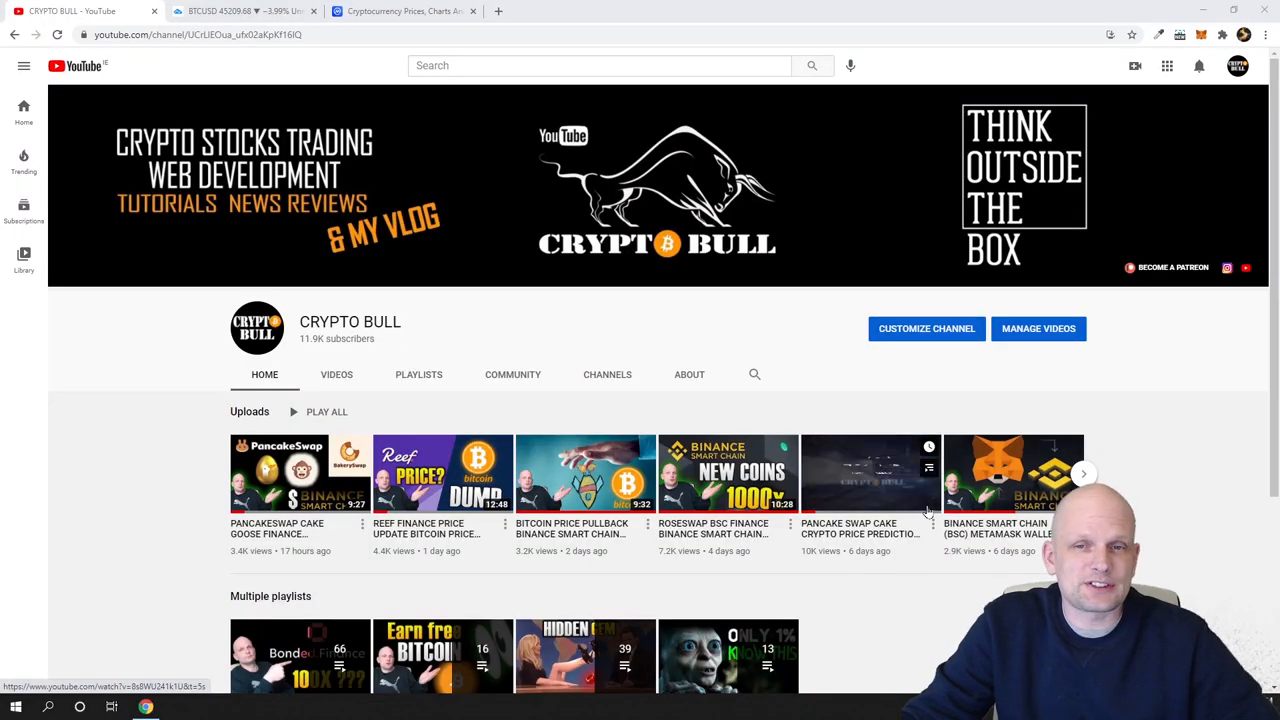
mouse_move(415, 416)
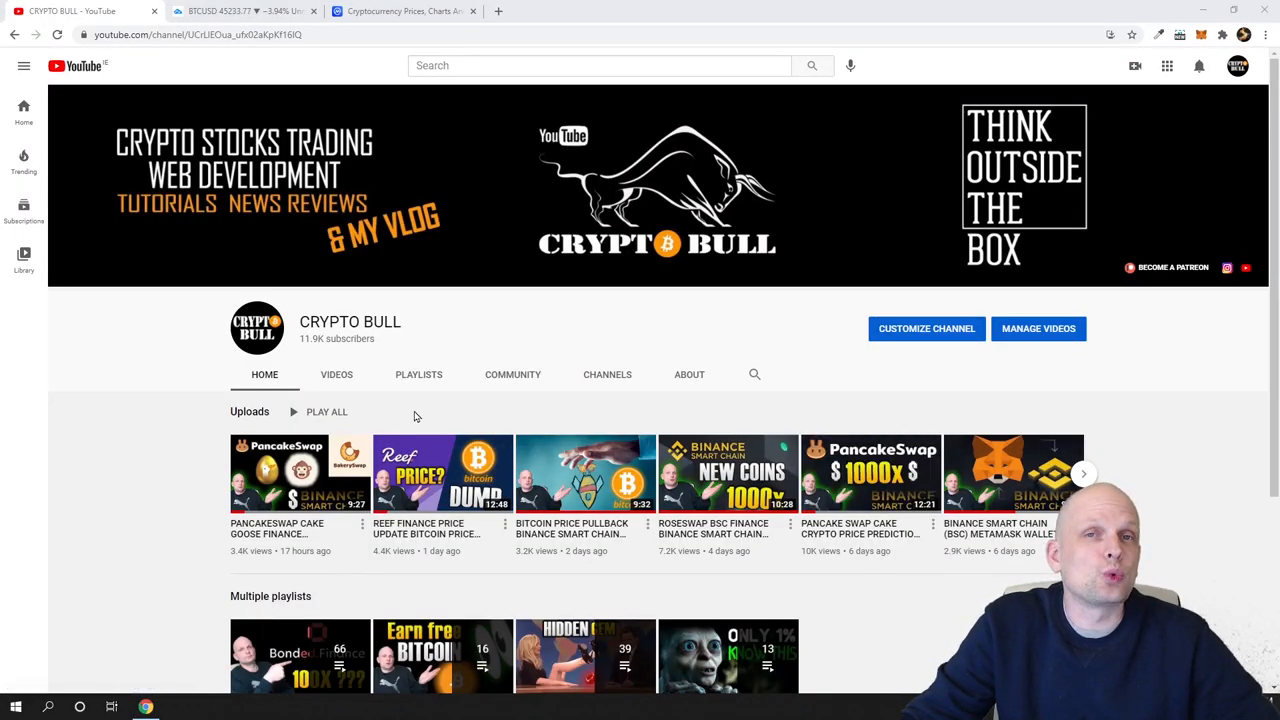
Switch to the TradingView tab showing the BTCUSD daily Heikin Ashi chart
scroll("down", 3)
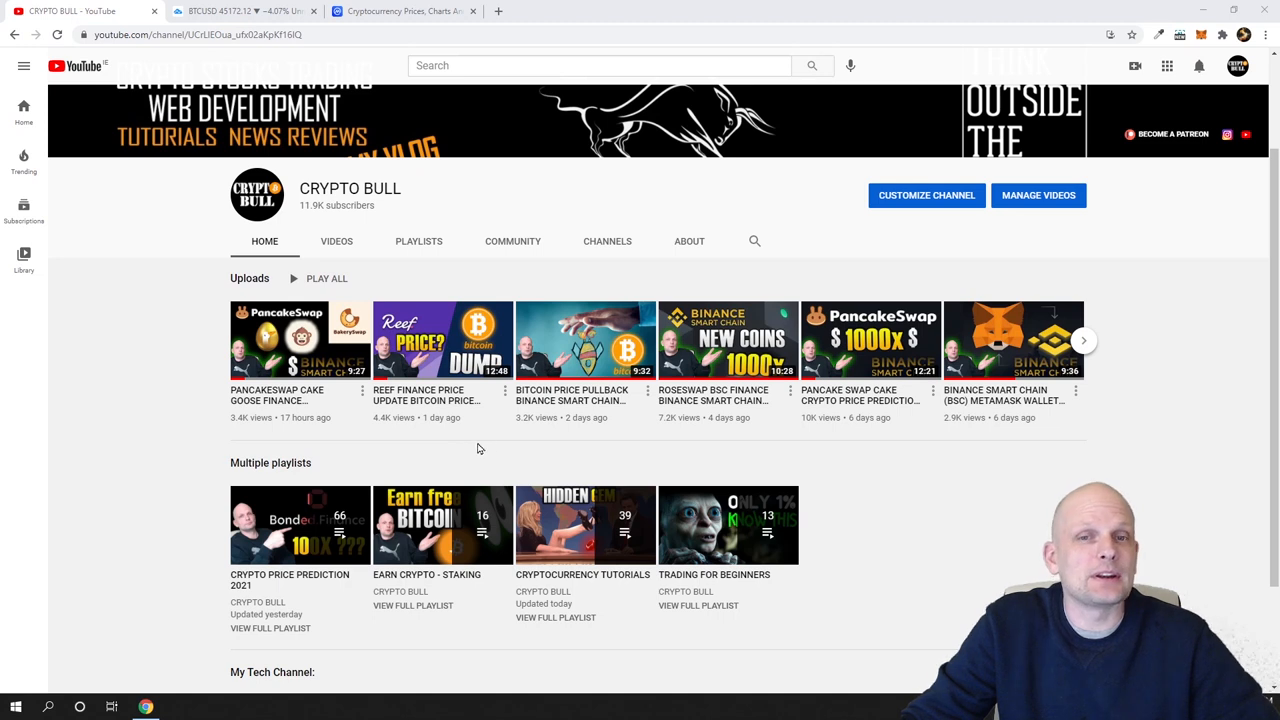
mouse_move(442, 340)
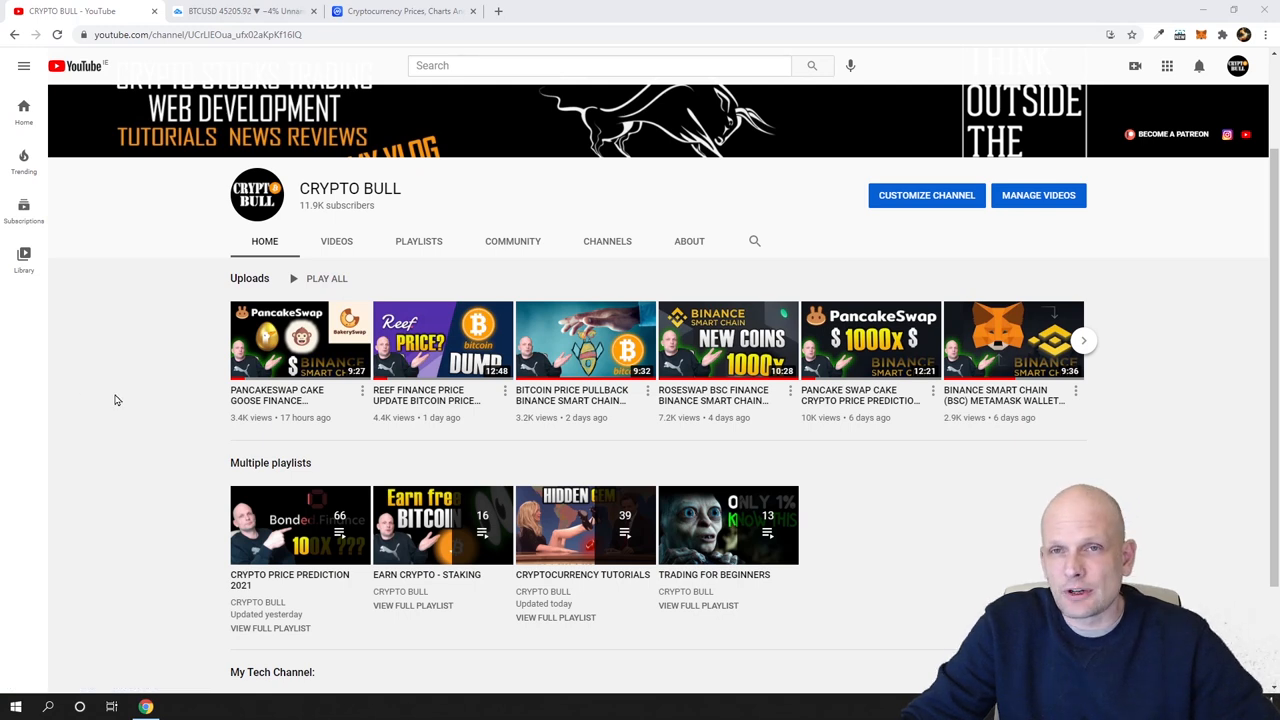
mouse_move(112, 506)
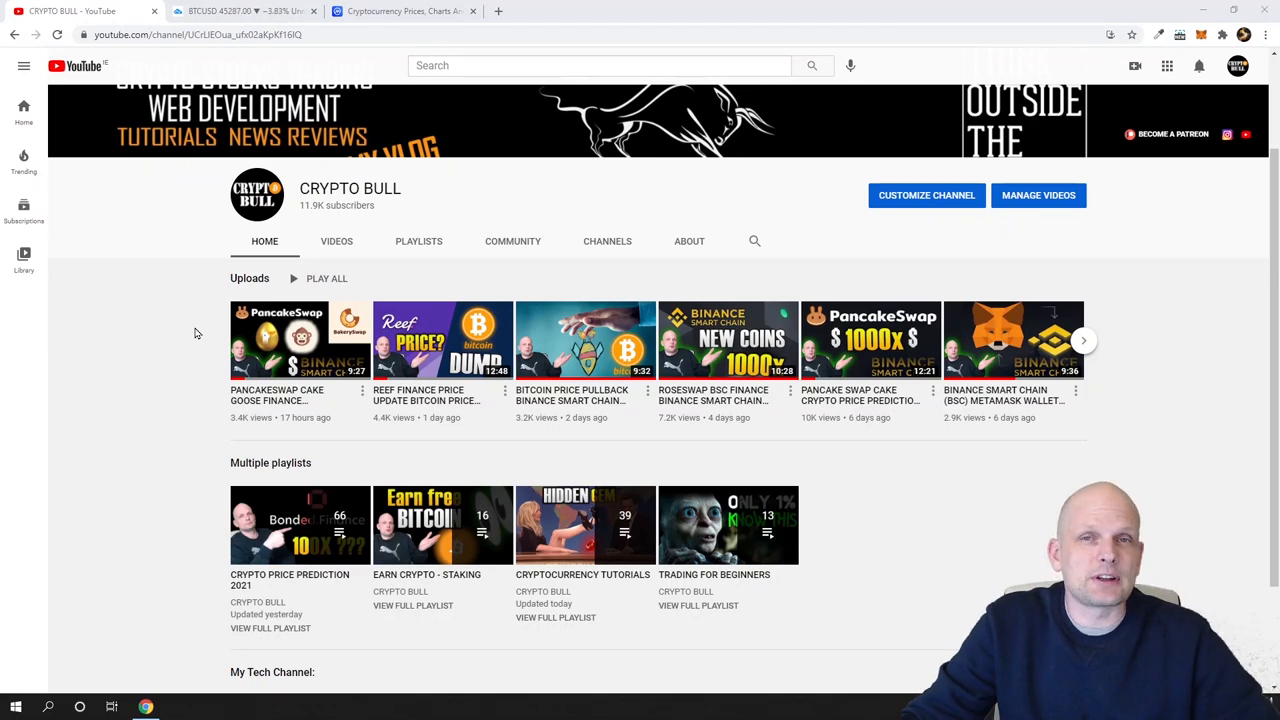
left_click(245, 11)
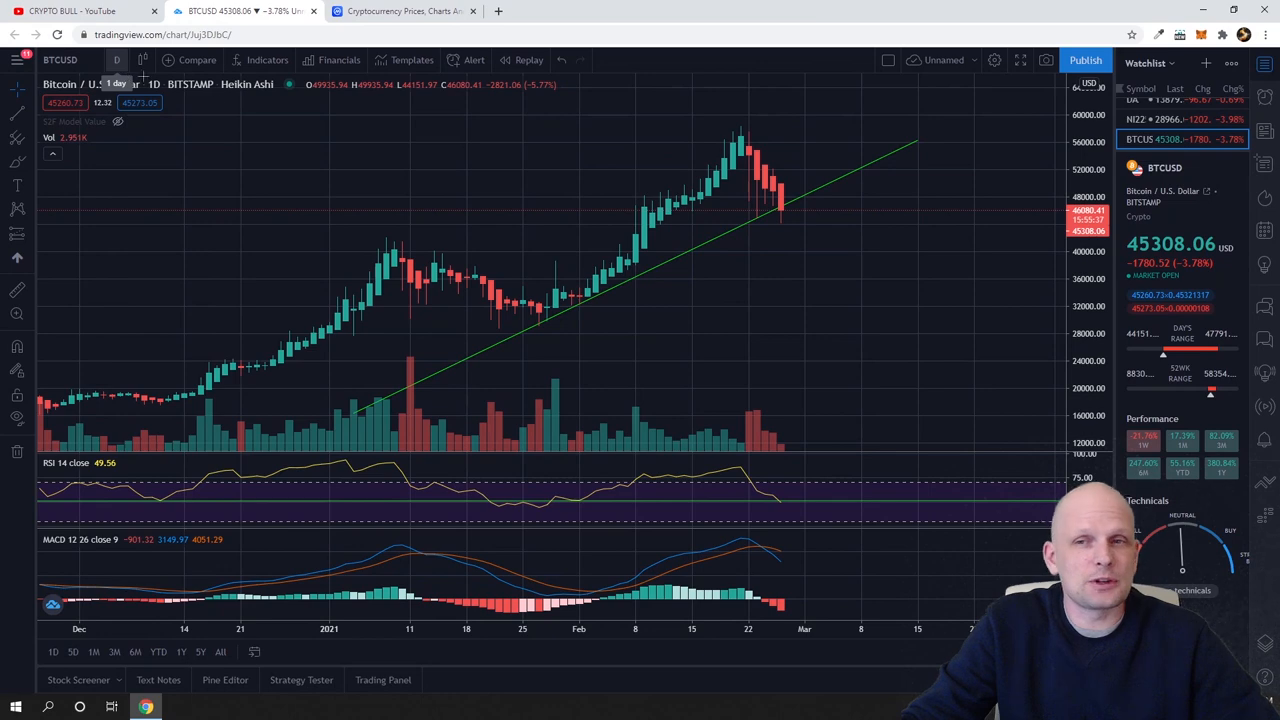
mouse_move(605, 253)
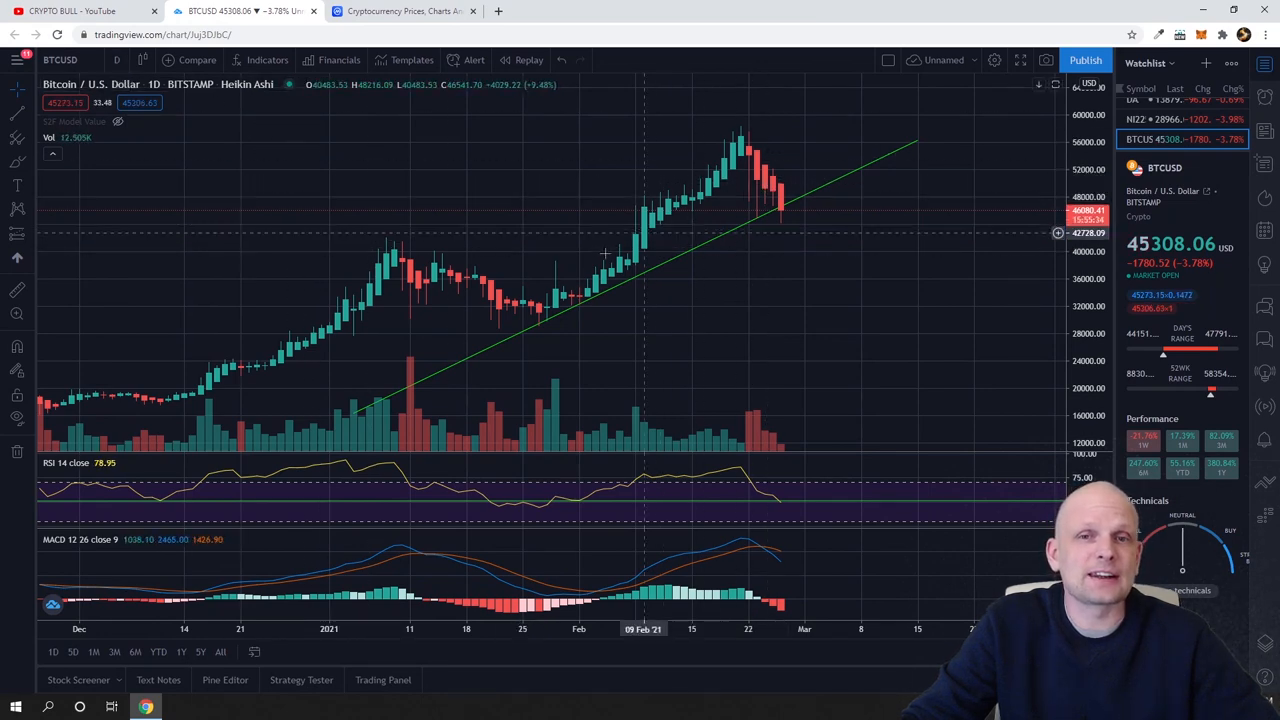
mouse_move(784, 221)
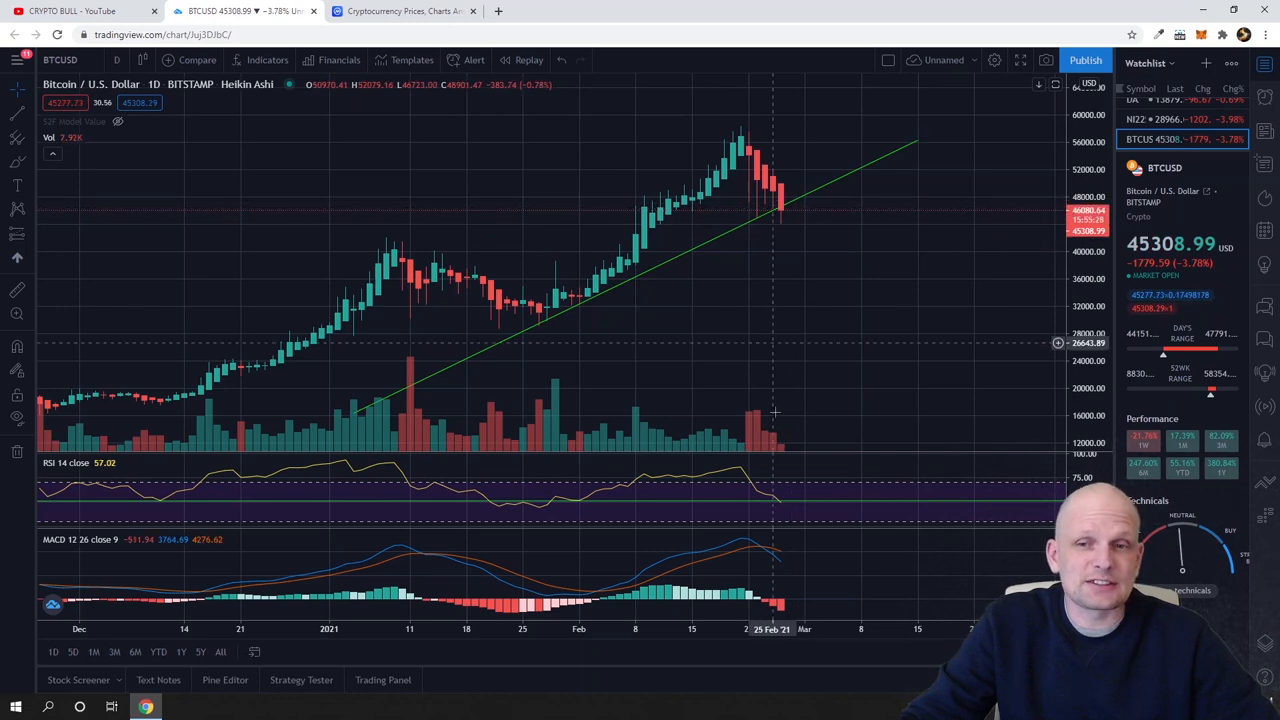
mouse_move(760, 567)
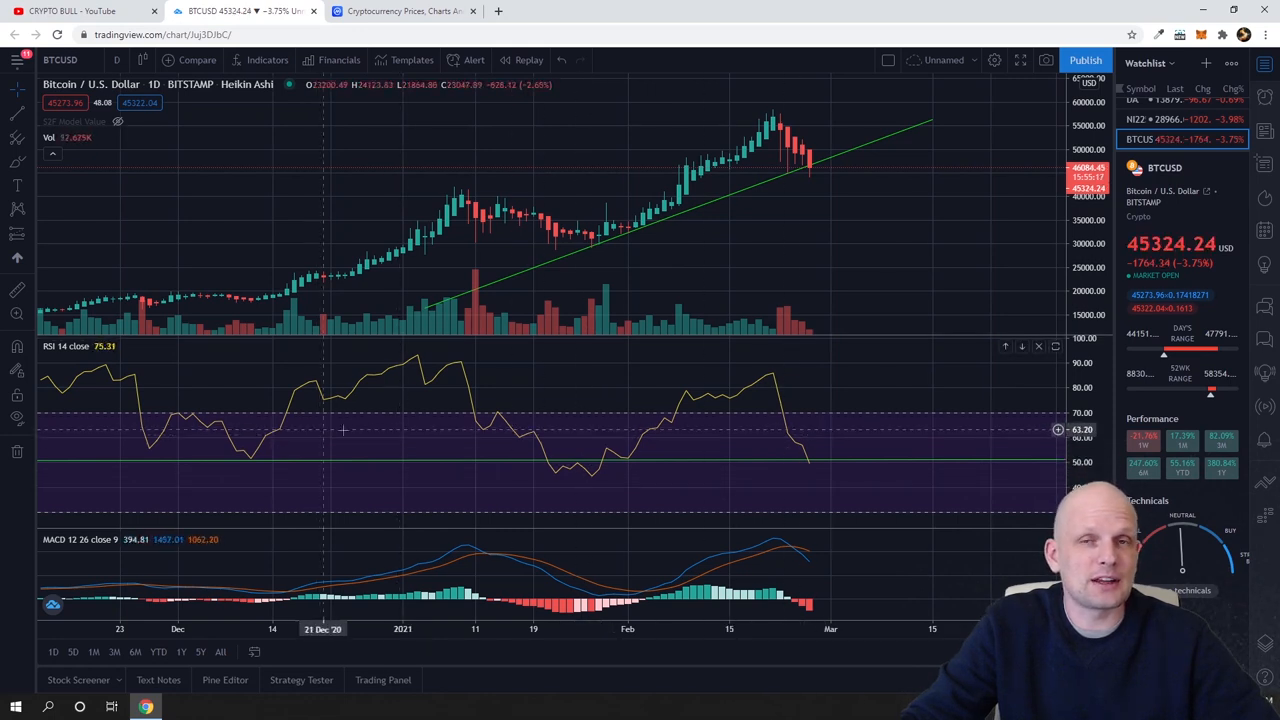
mouse_move(745, 155)
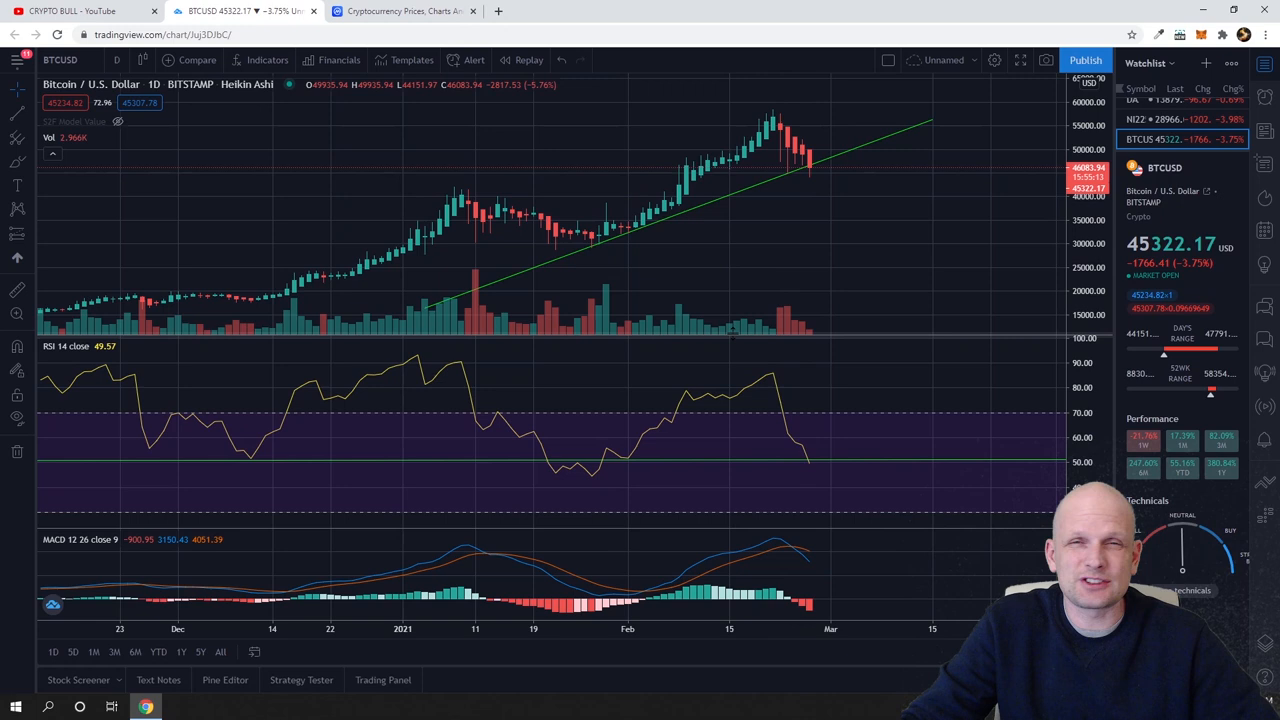
mouse_move(767, 457)
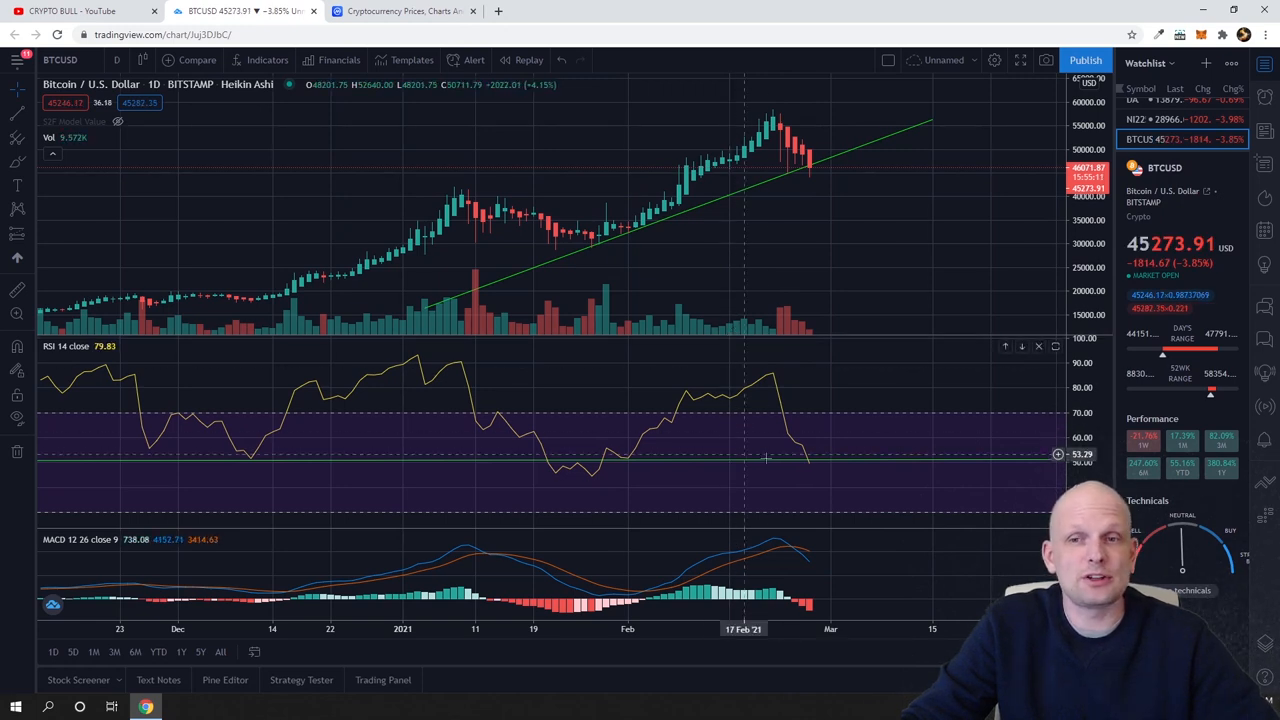
mouse_move(810, 468)
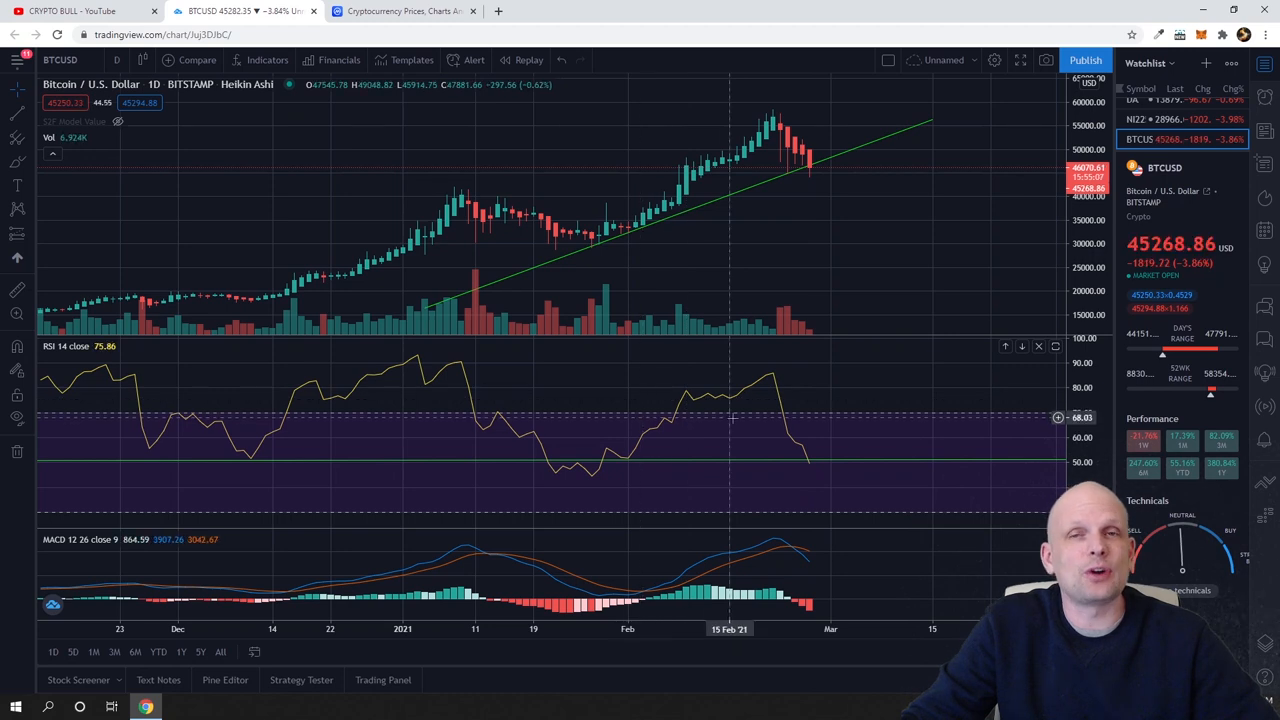
mouse_move(805, 467)
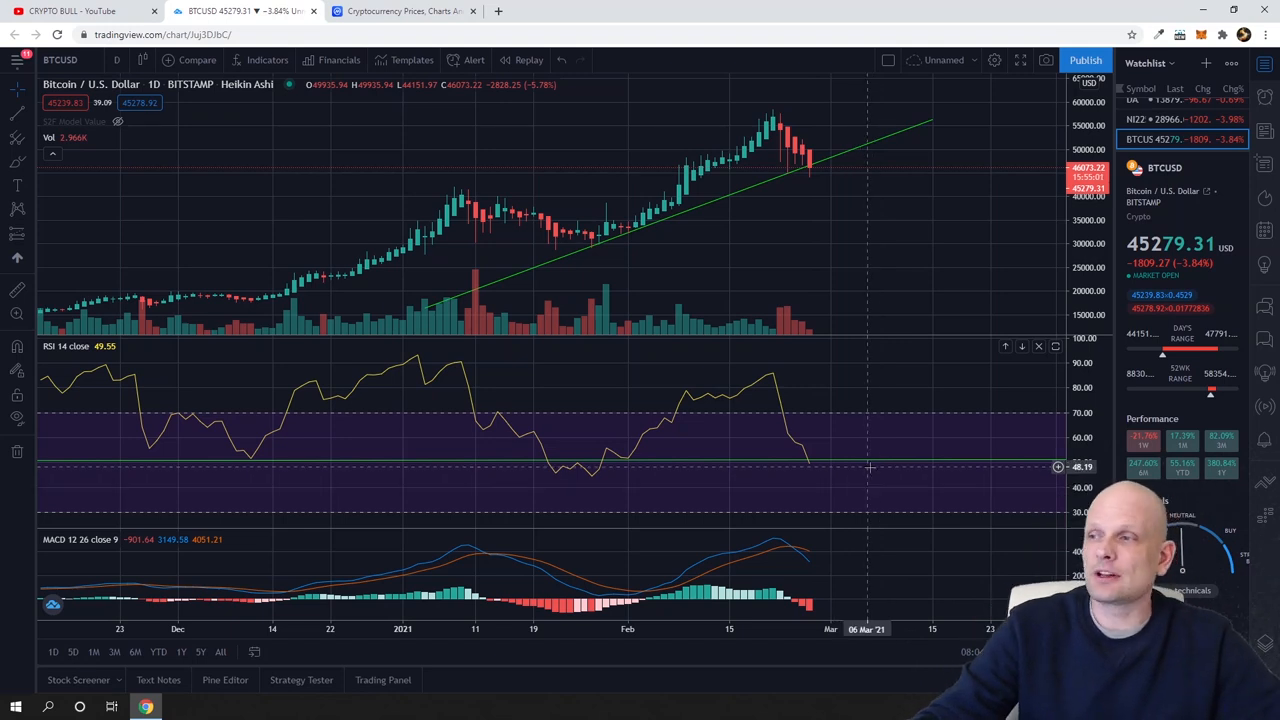
mouse_move(877, 466)
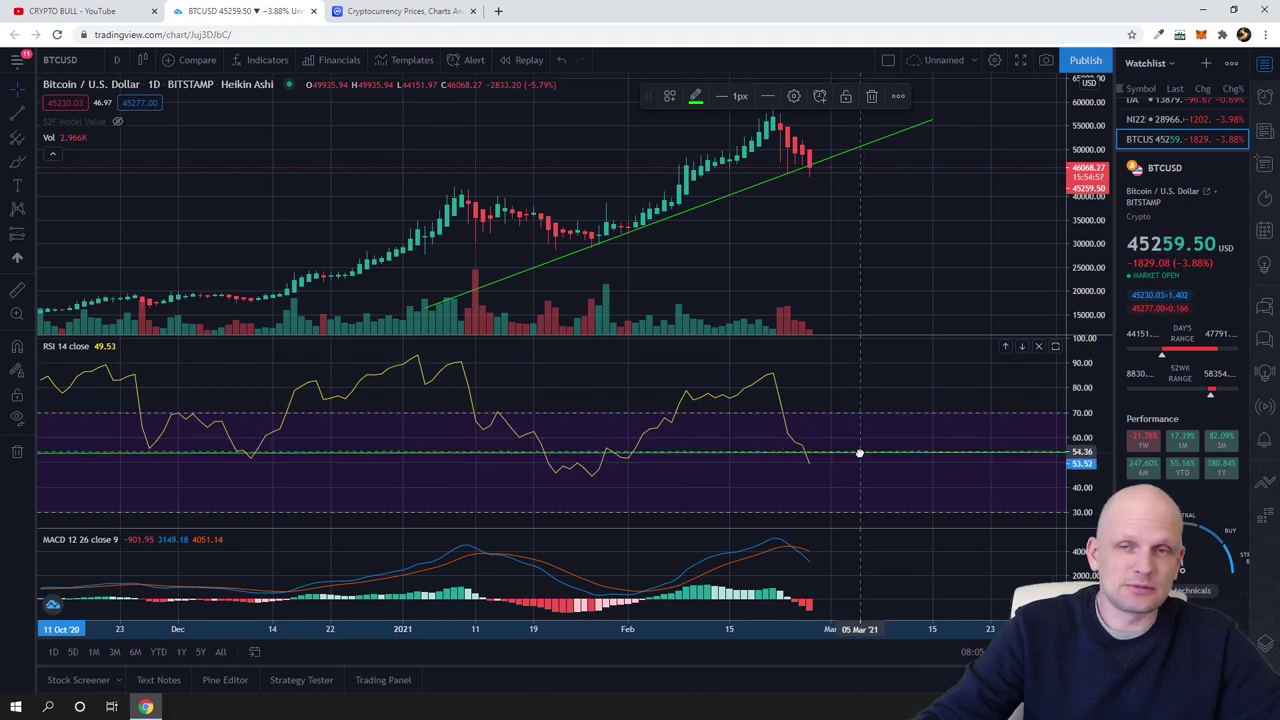
mouse_move(883, 465)
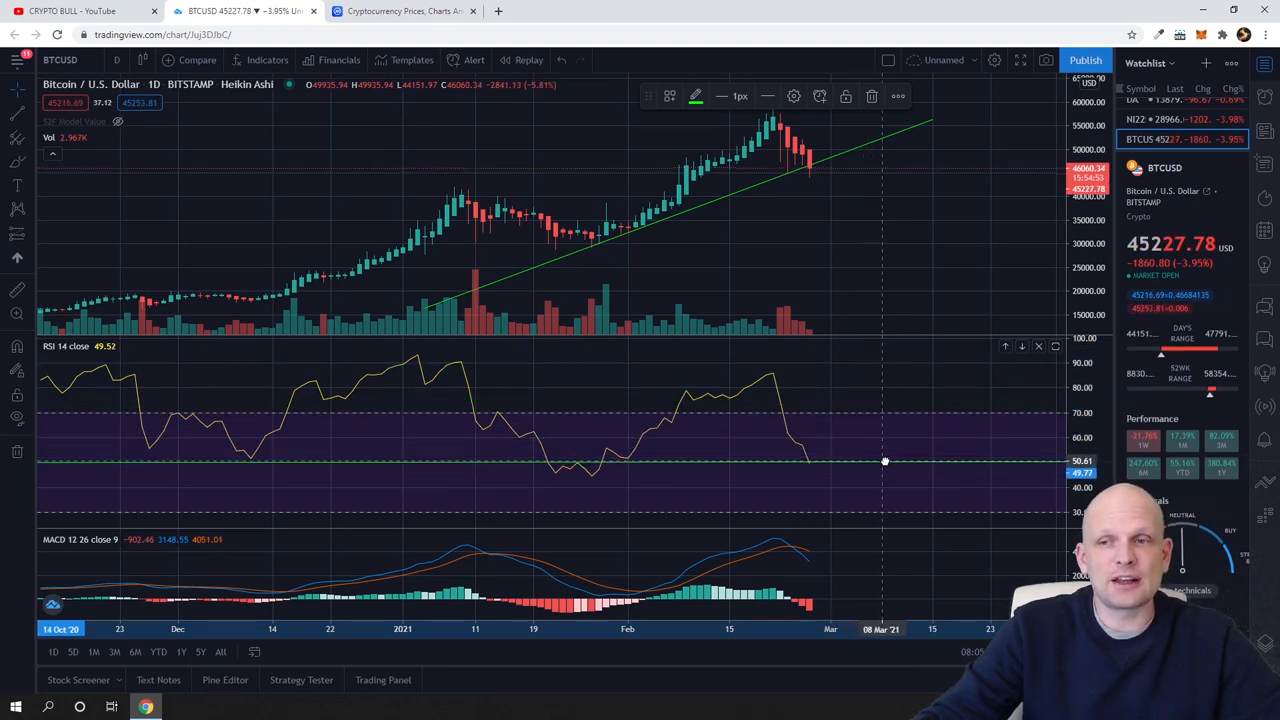
mouse_move(808, 458)
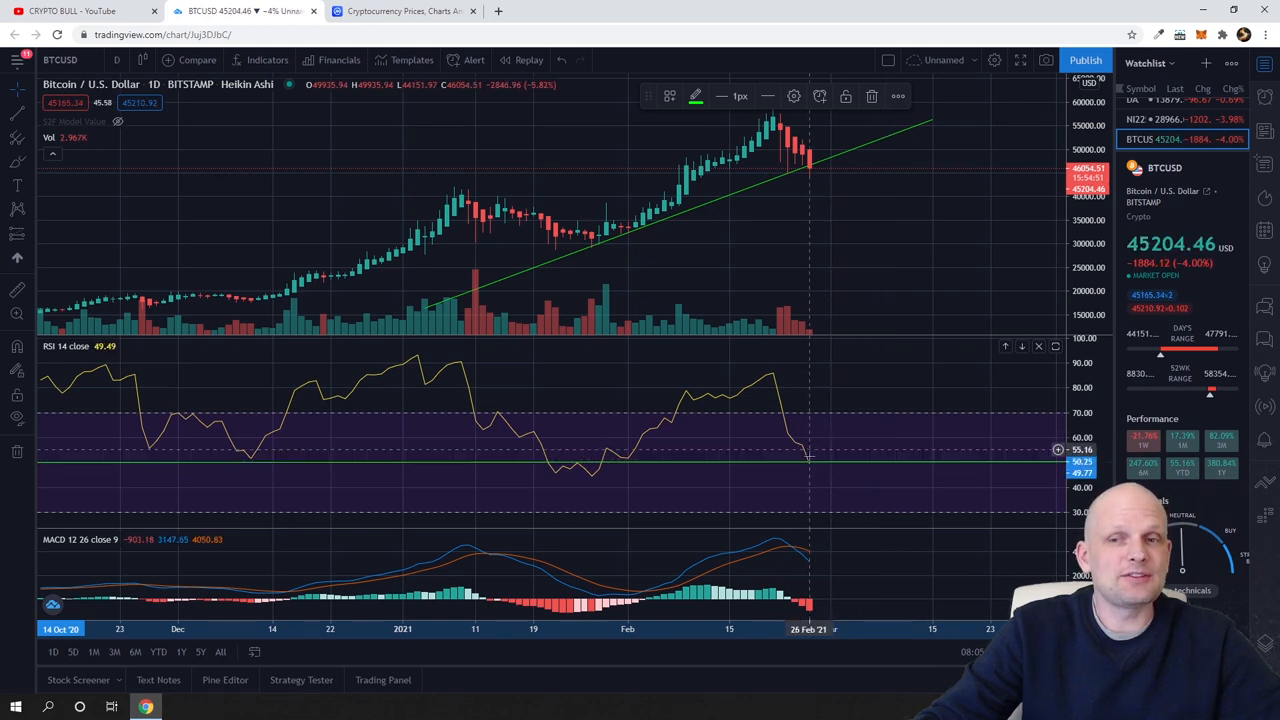
mouse_move(838, 290)
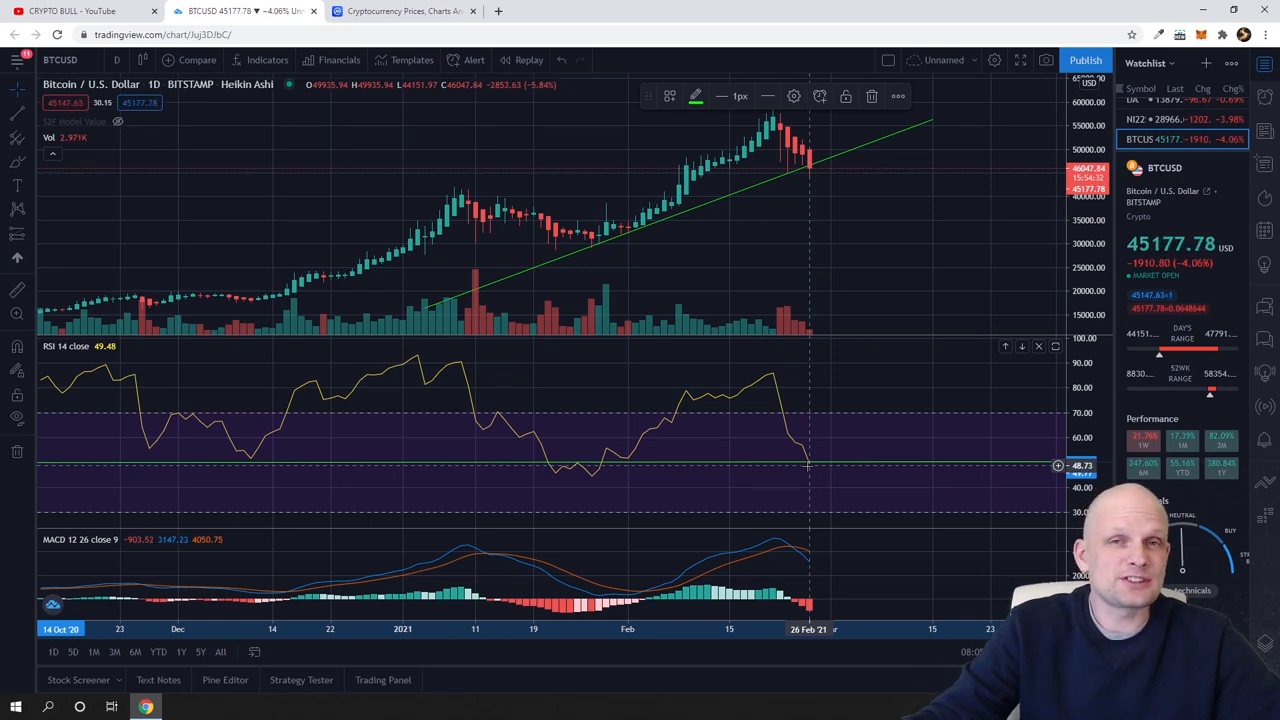
mouse_move(1032, 299)
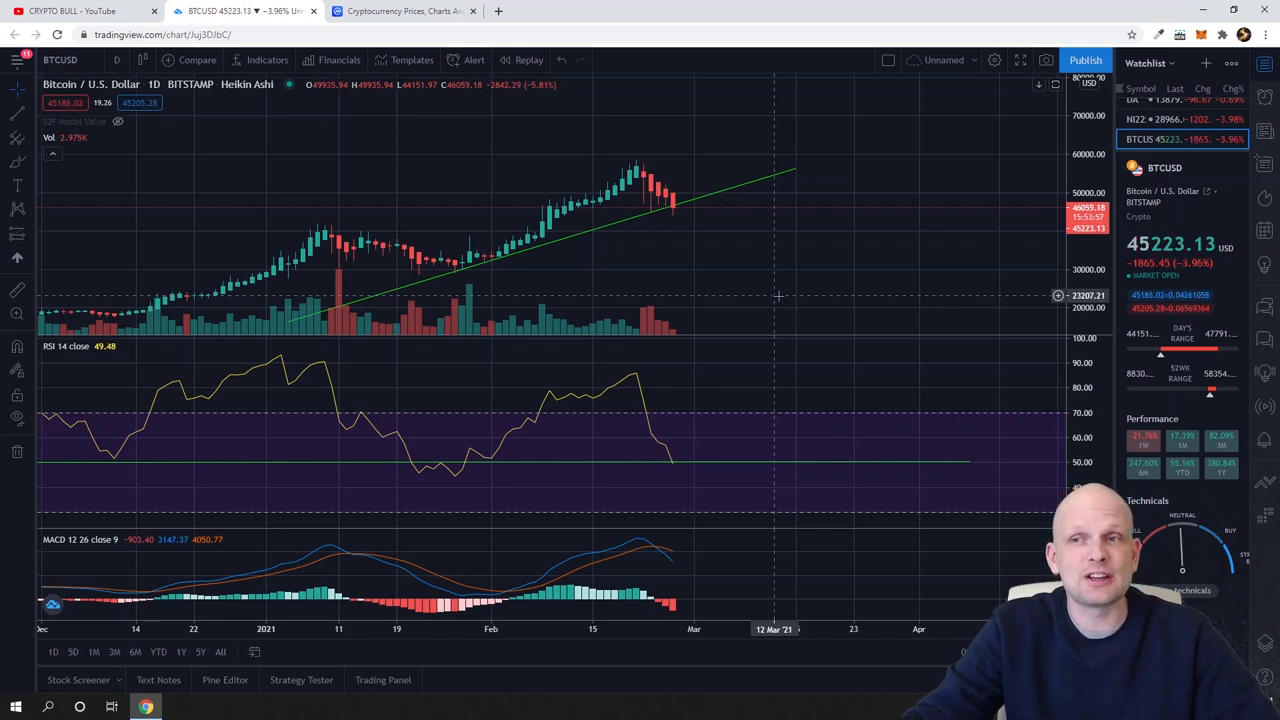
mouse_move(650, 207)
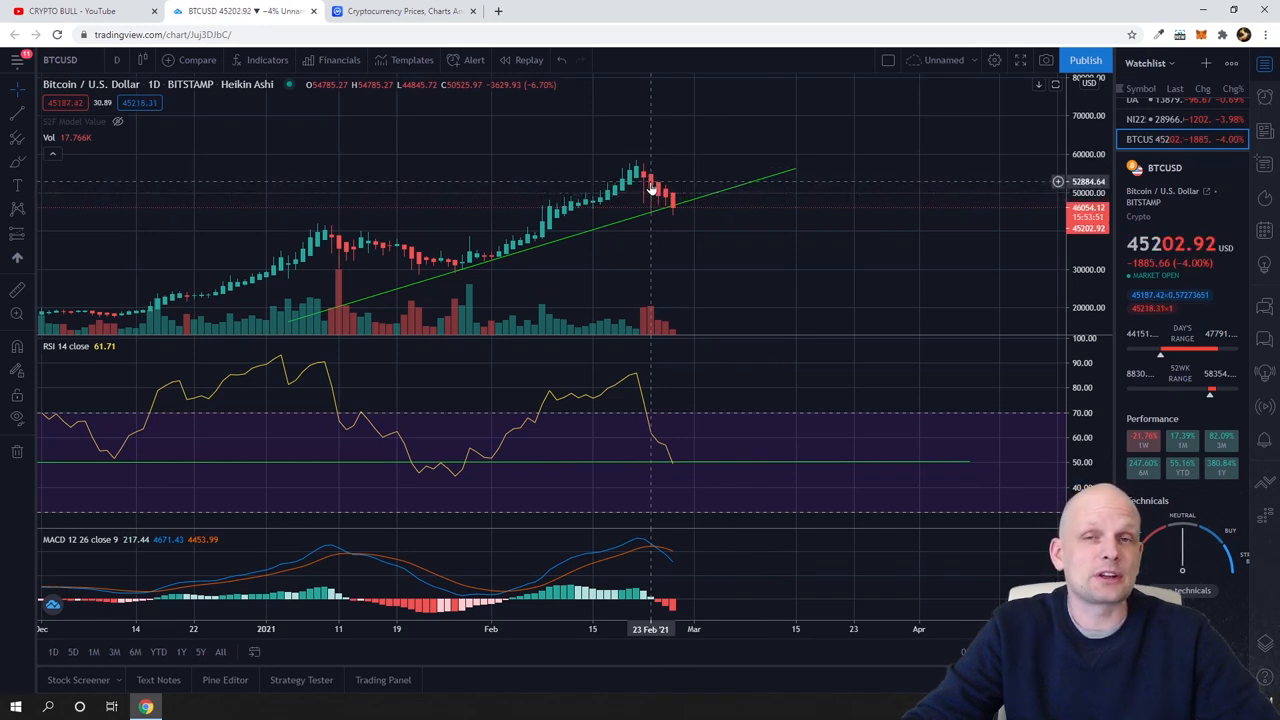
mouse_move(658, 180)
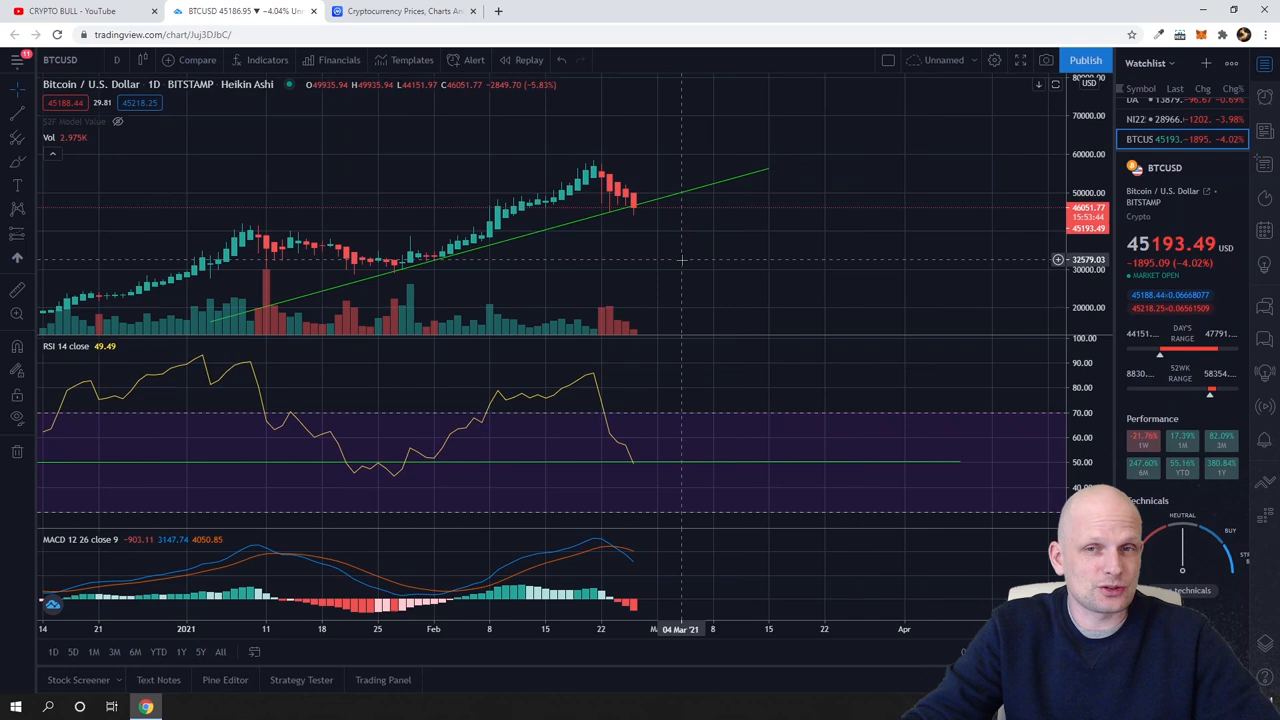
mouse_move(795, 365)
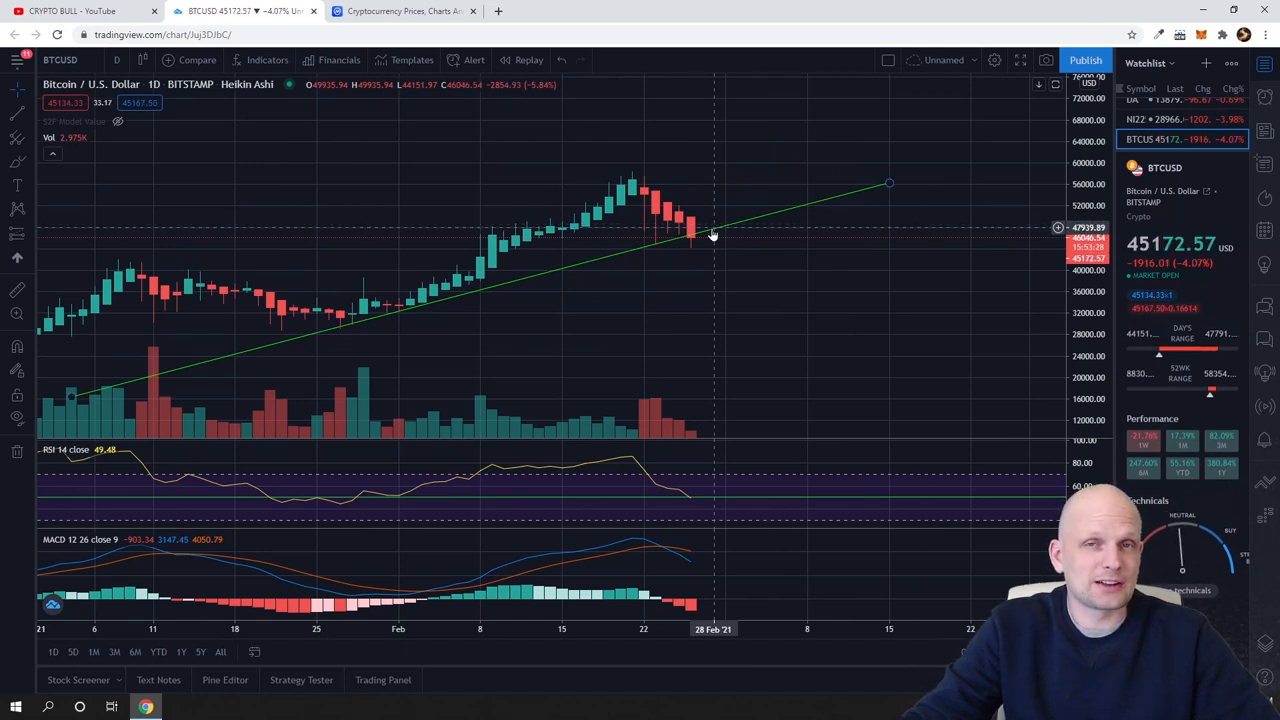
mouse_move(692, 228)
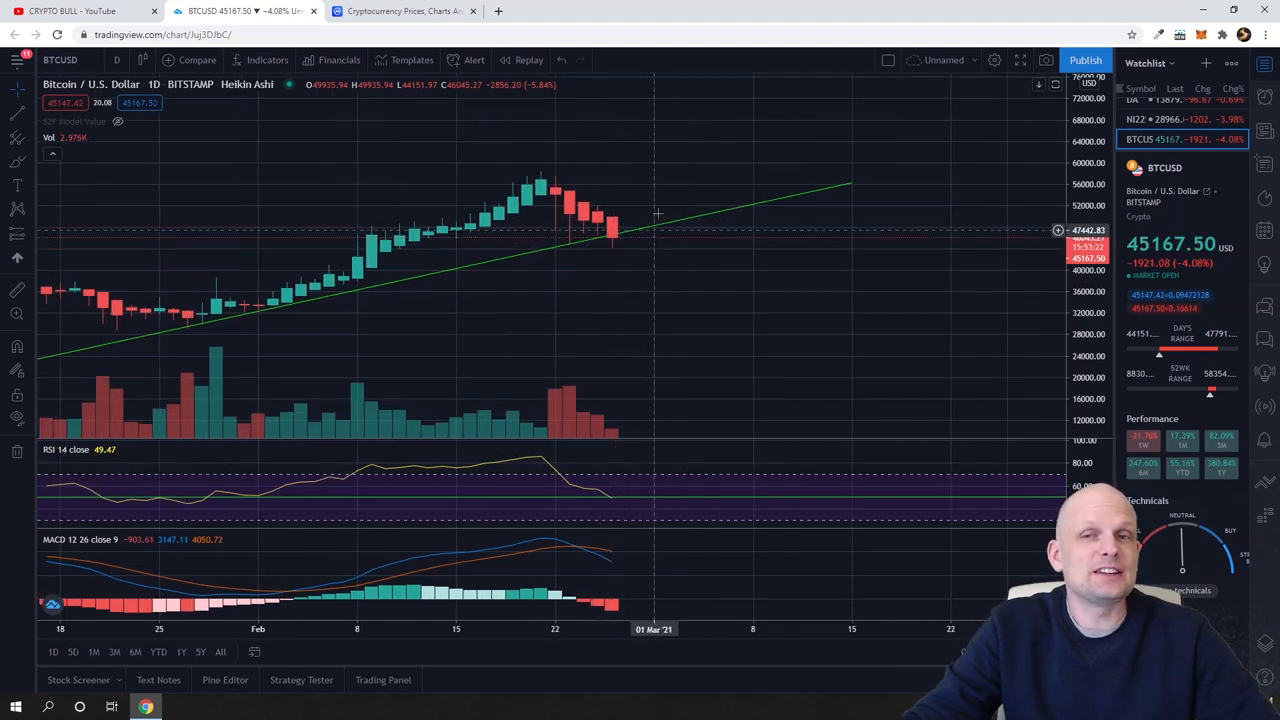
mouse_move(610, 232)
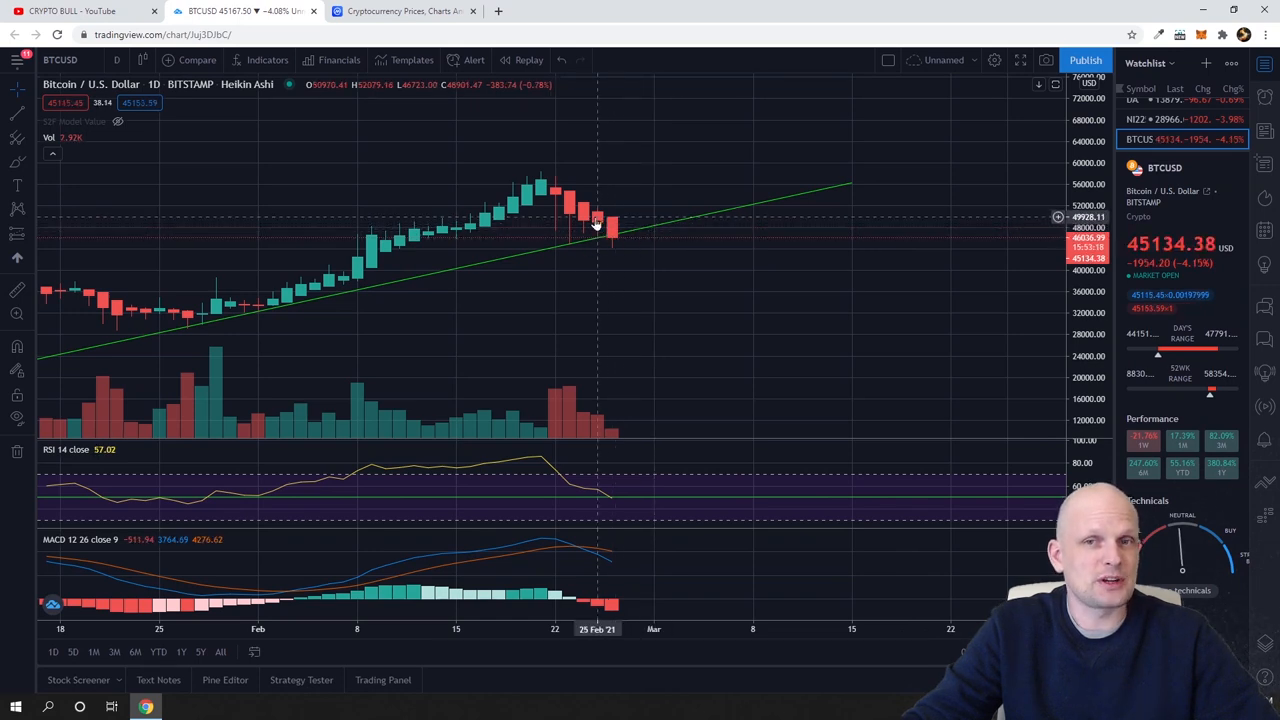
mouse_move(600, 243)
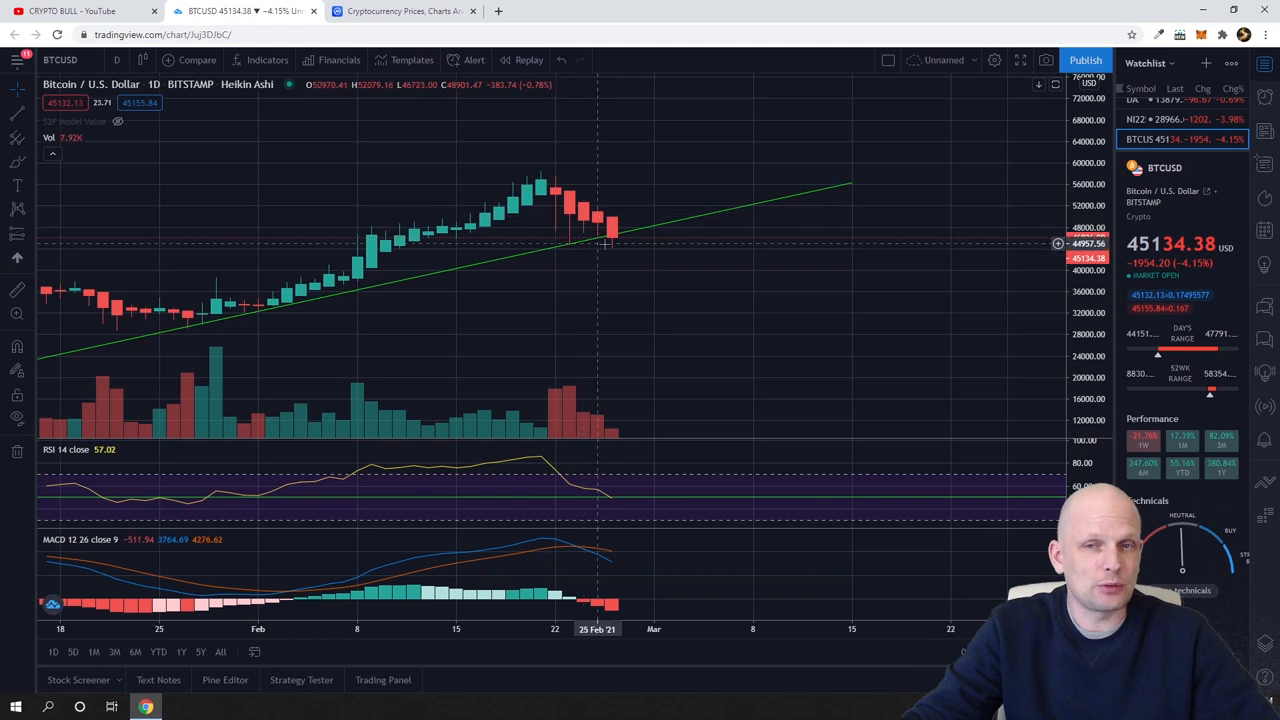
mouse_move(628, 238)
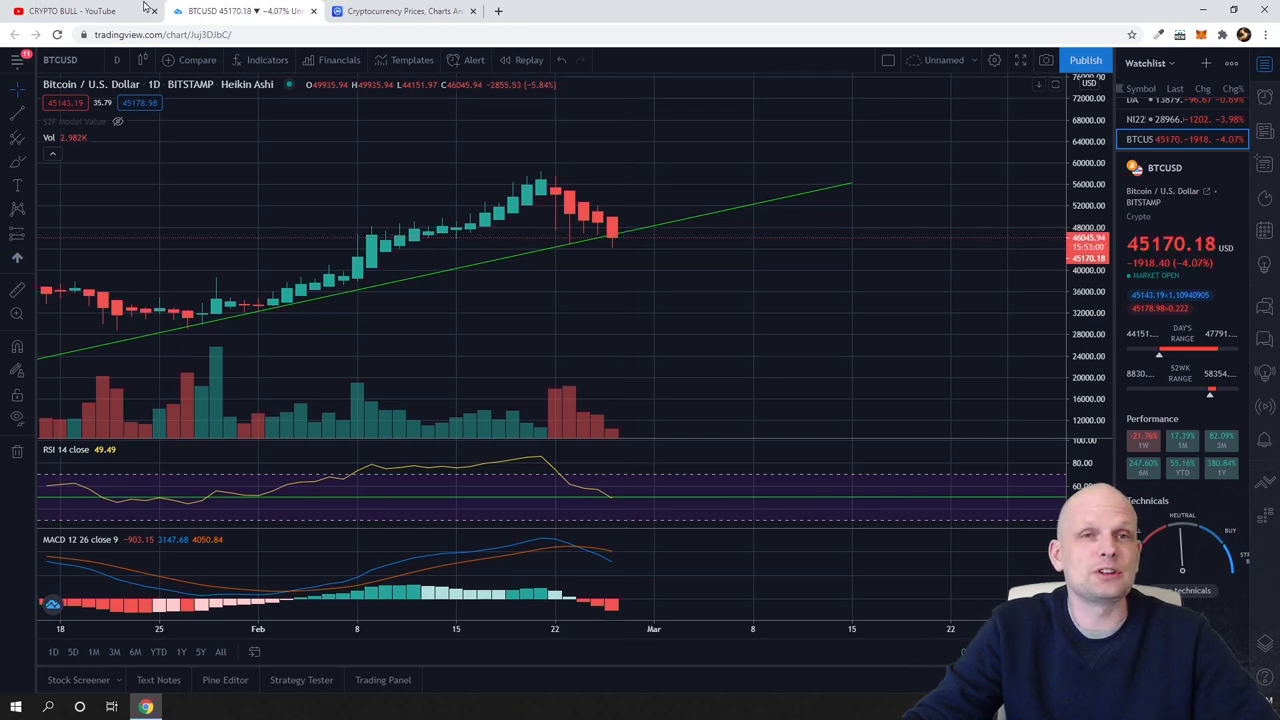
Go back to the YouTube channel home page tab, leaving the BTCUSD chart open
left_click(70, 11)
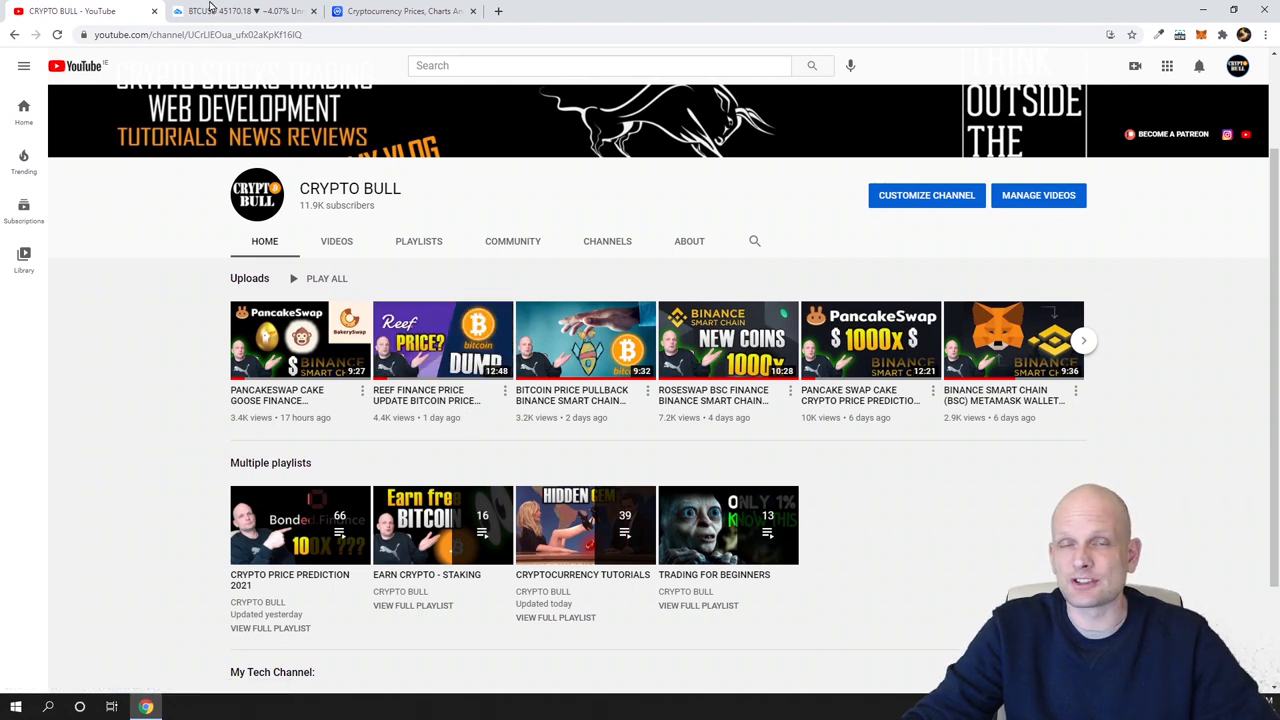
mouse_move(240, 11)
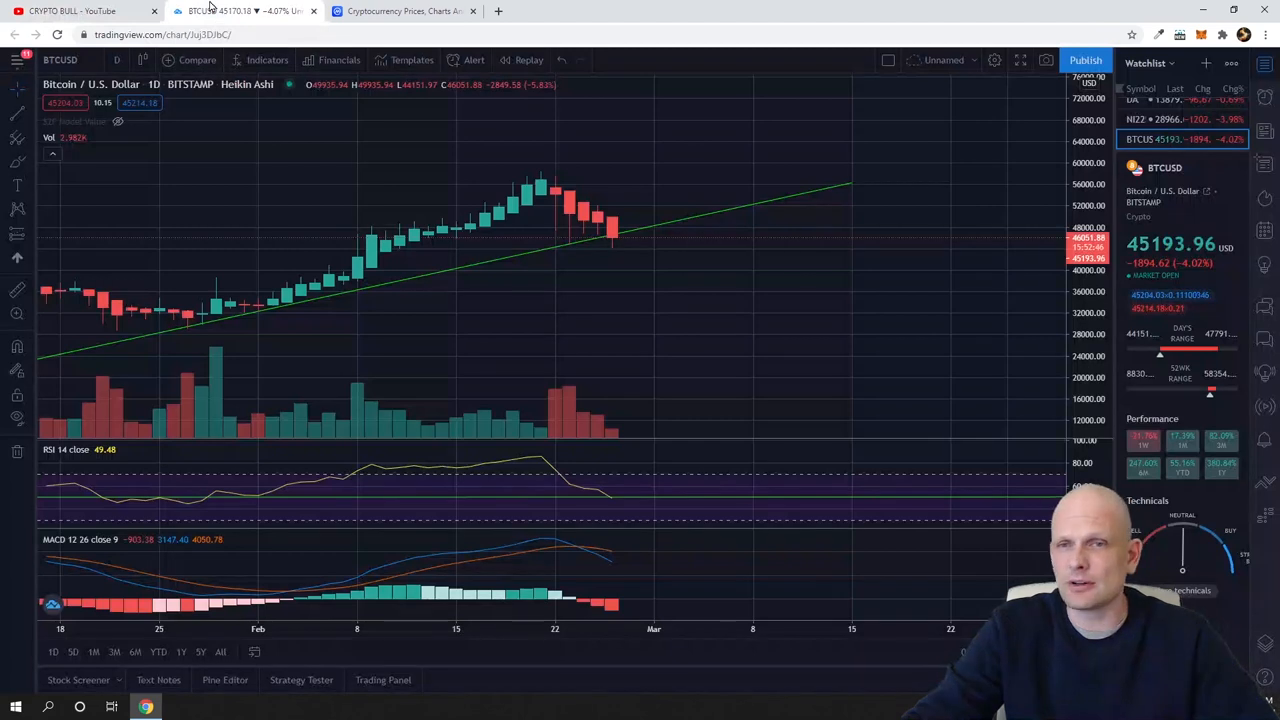
mouse_move(625, 349)
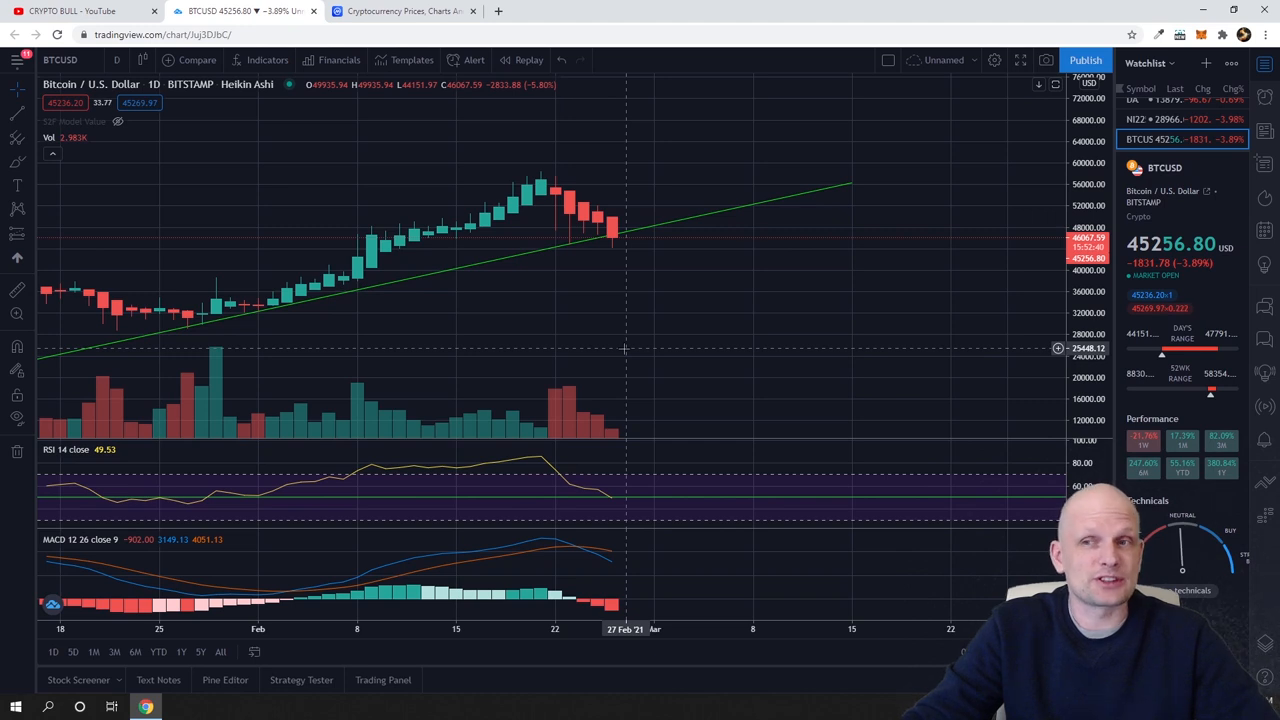
mouse_move(673, 327)
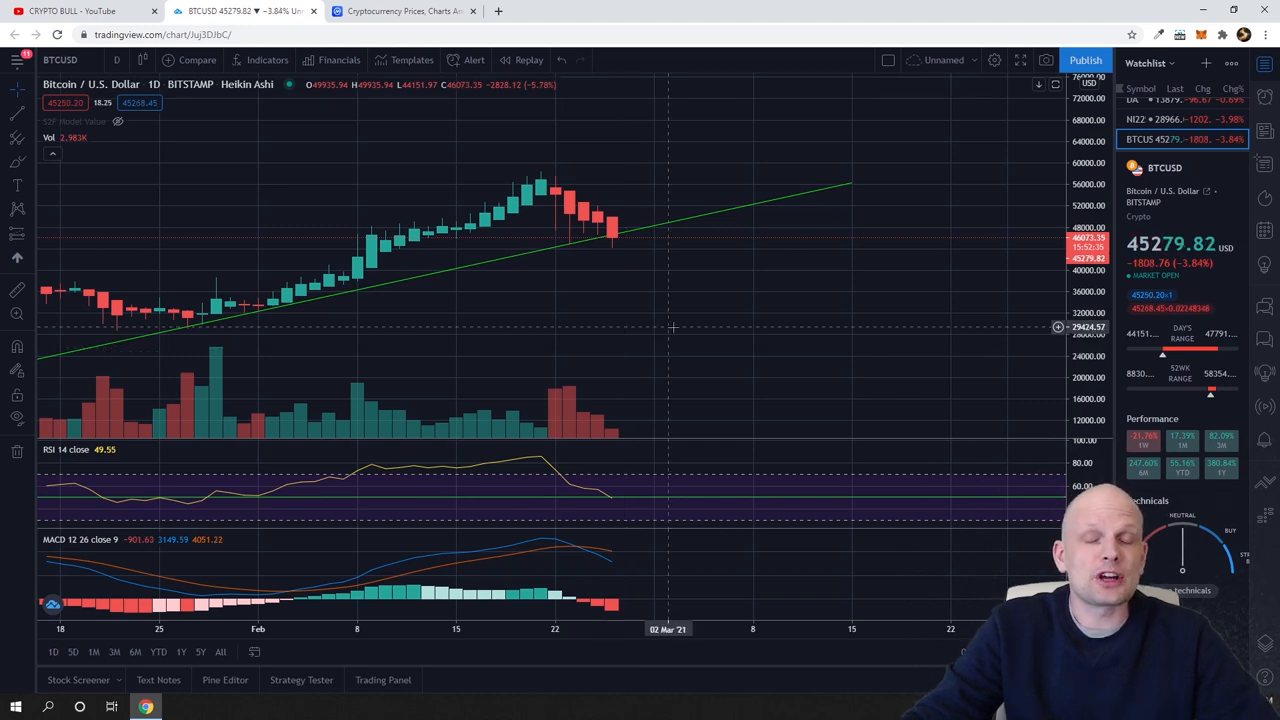
mouse_move(640, 247)
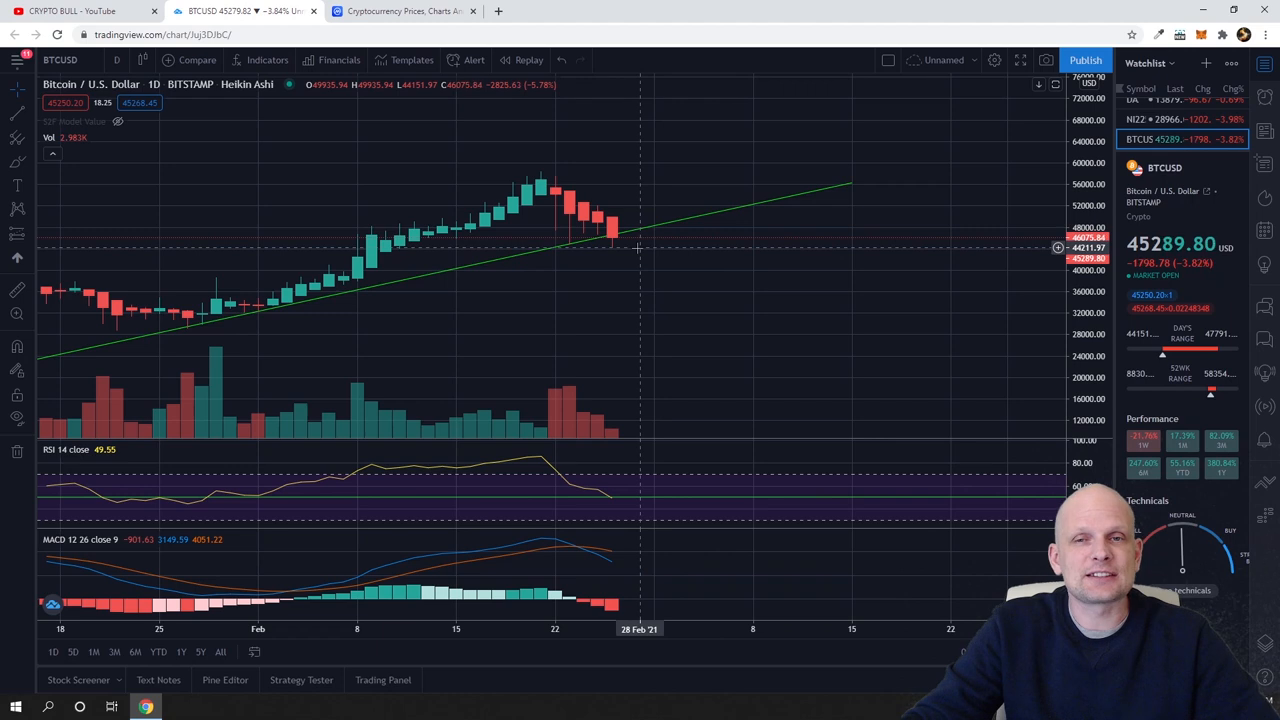
mouse_move(625, 220)
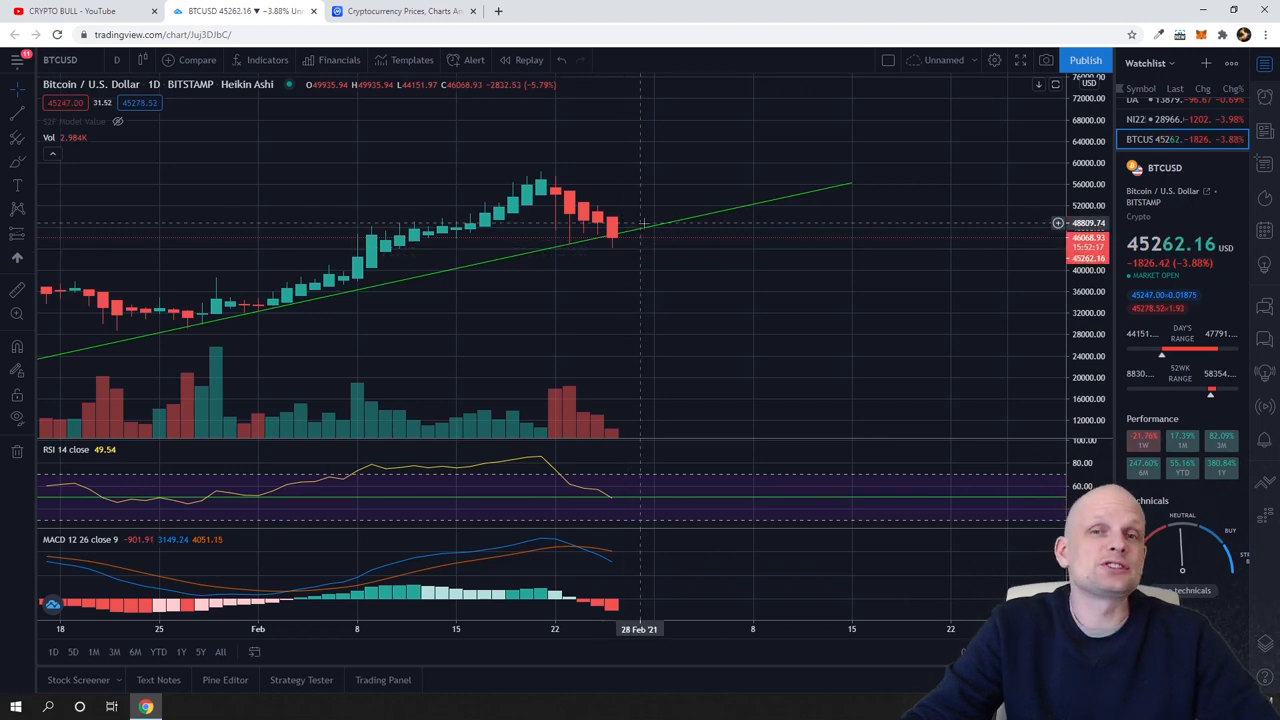
mouse_move(643, 247)
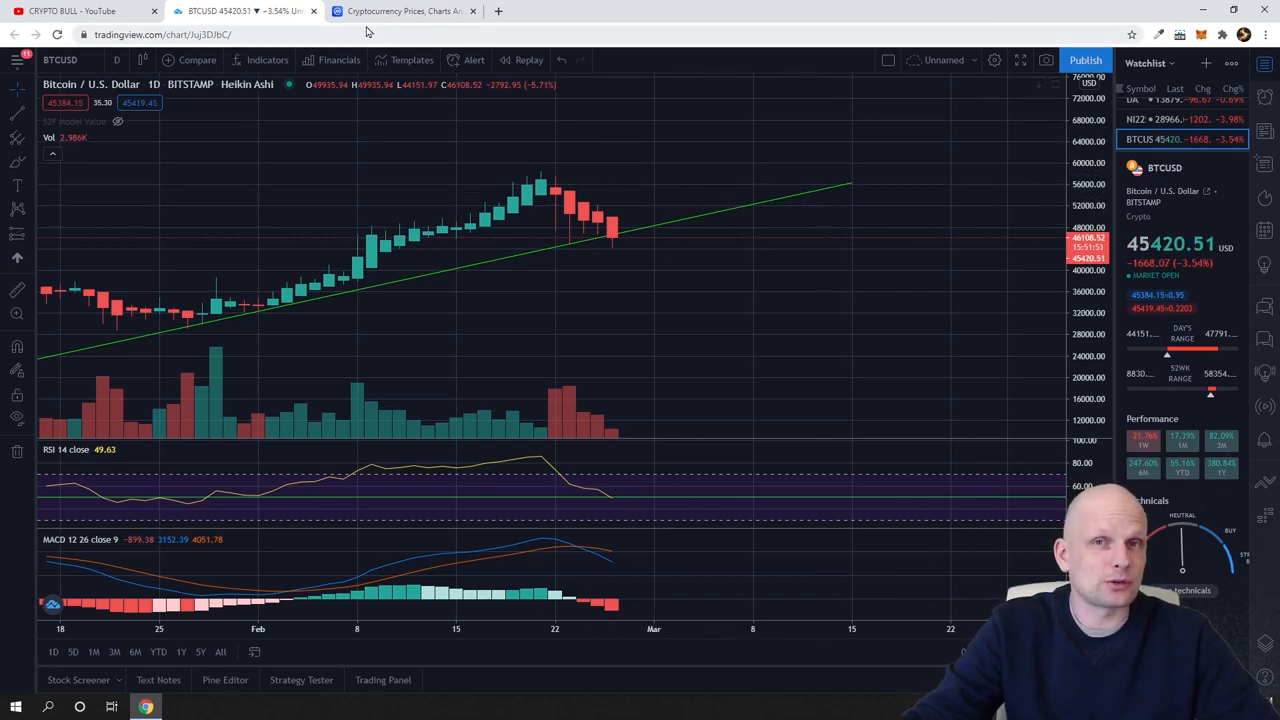
left_click(400, 11)
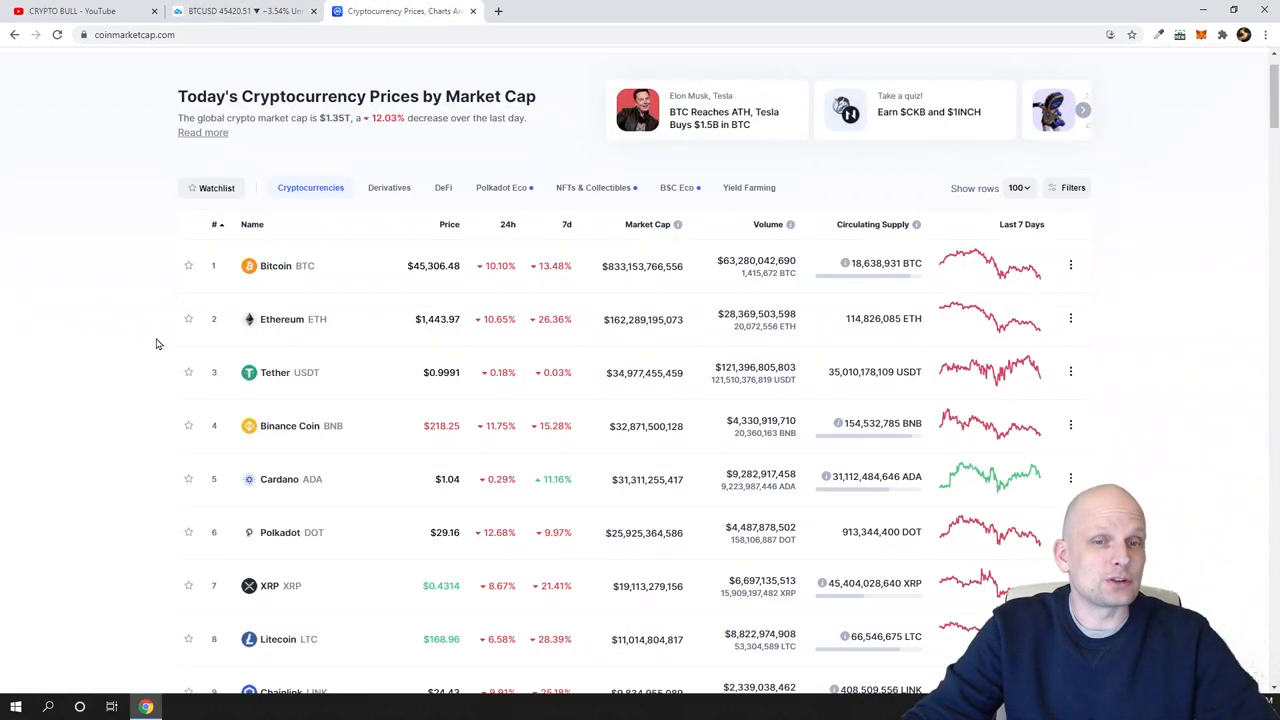
scroll("down", 3)
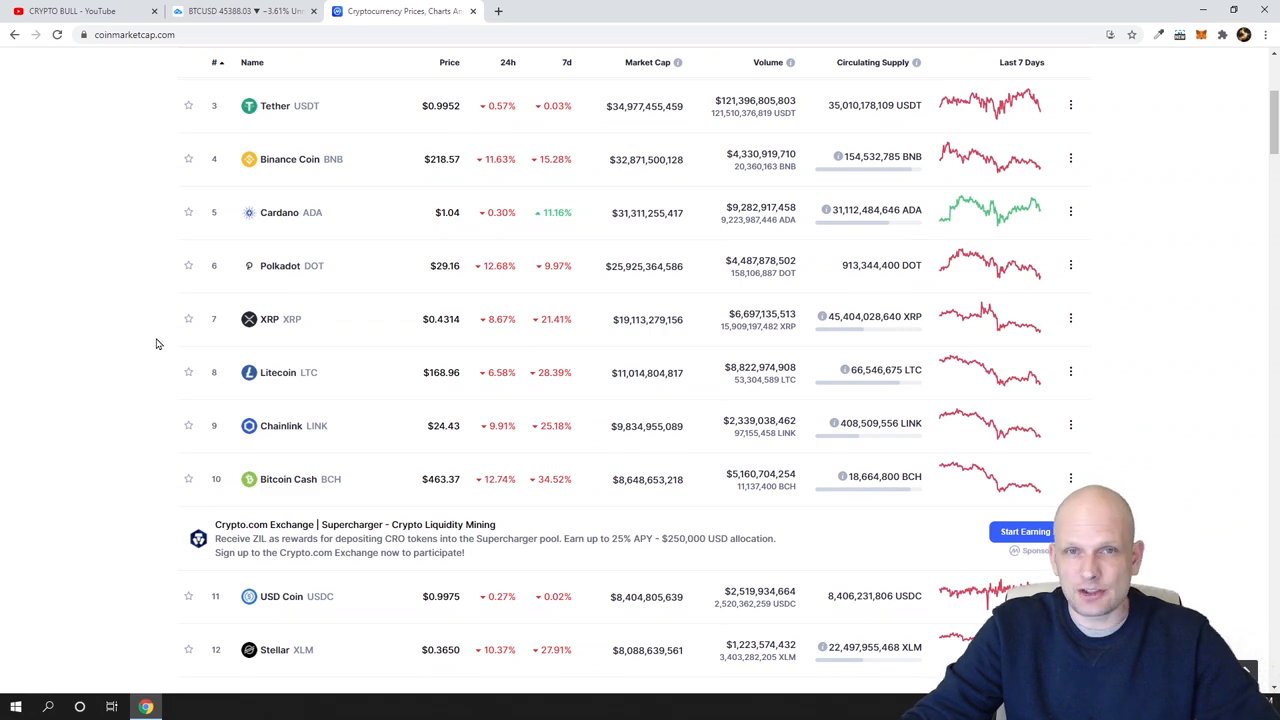
scroll("up", 3)
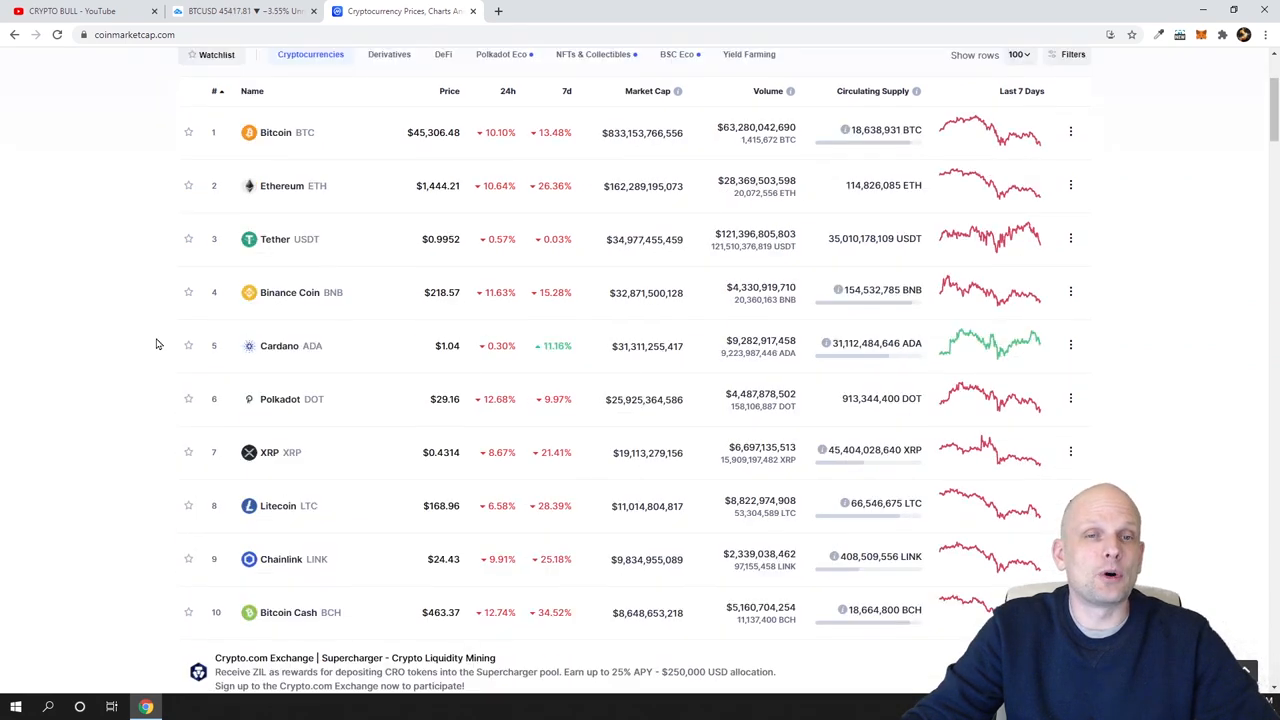
scroll("up", 3)
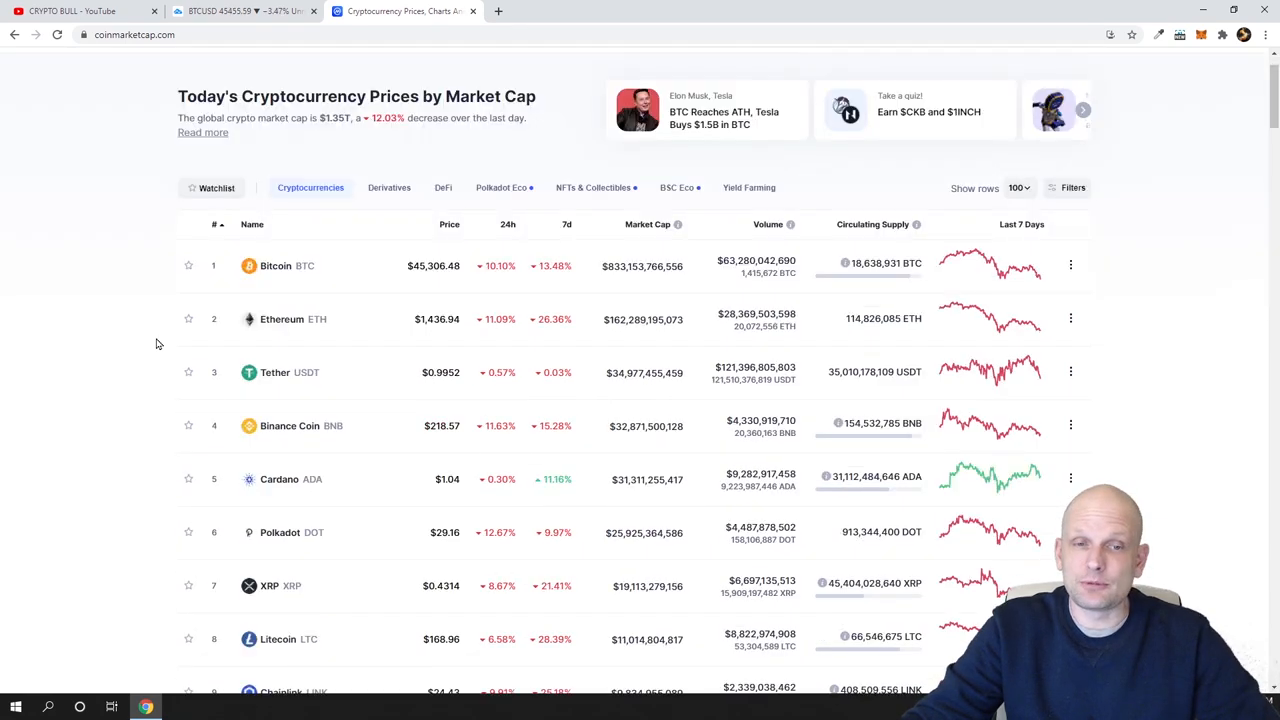
scroll("down", 3)
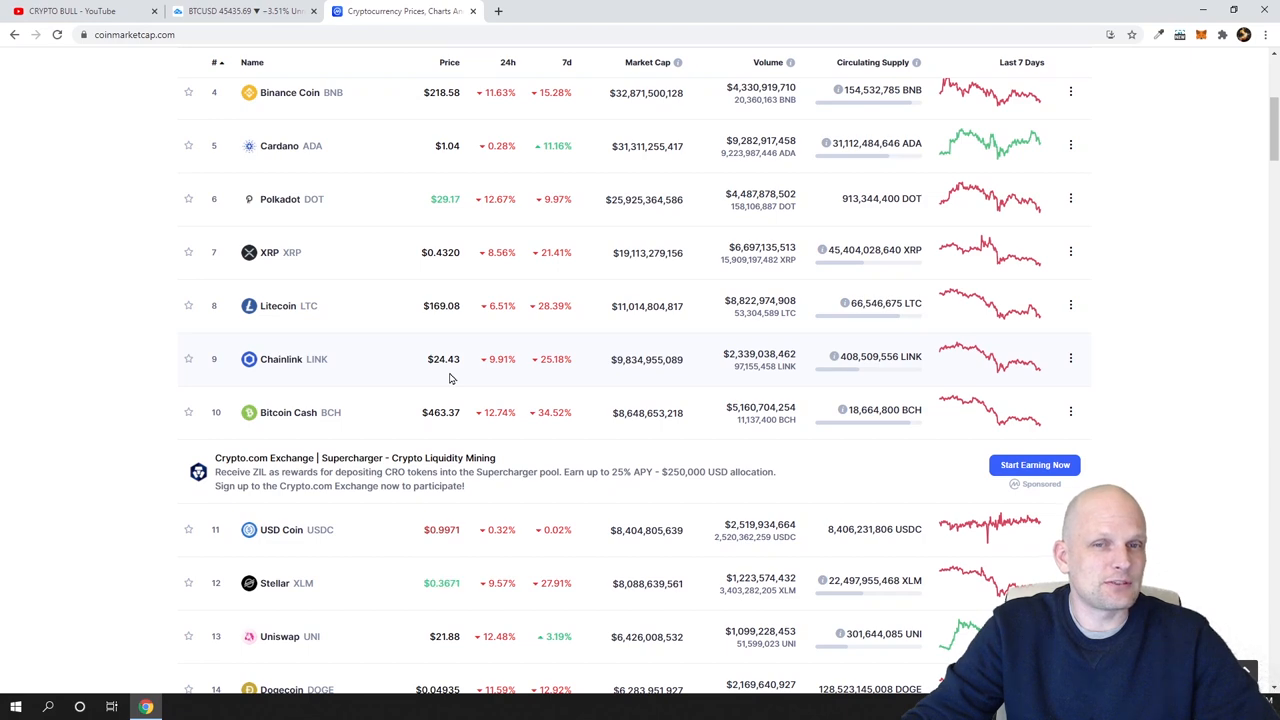
scroll("up", 3)
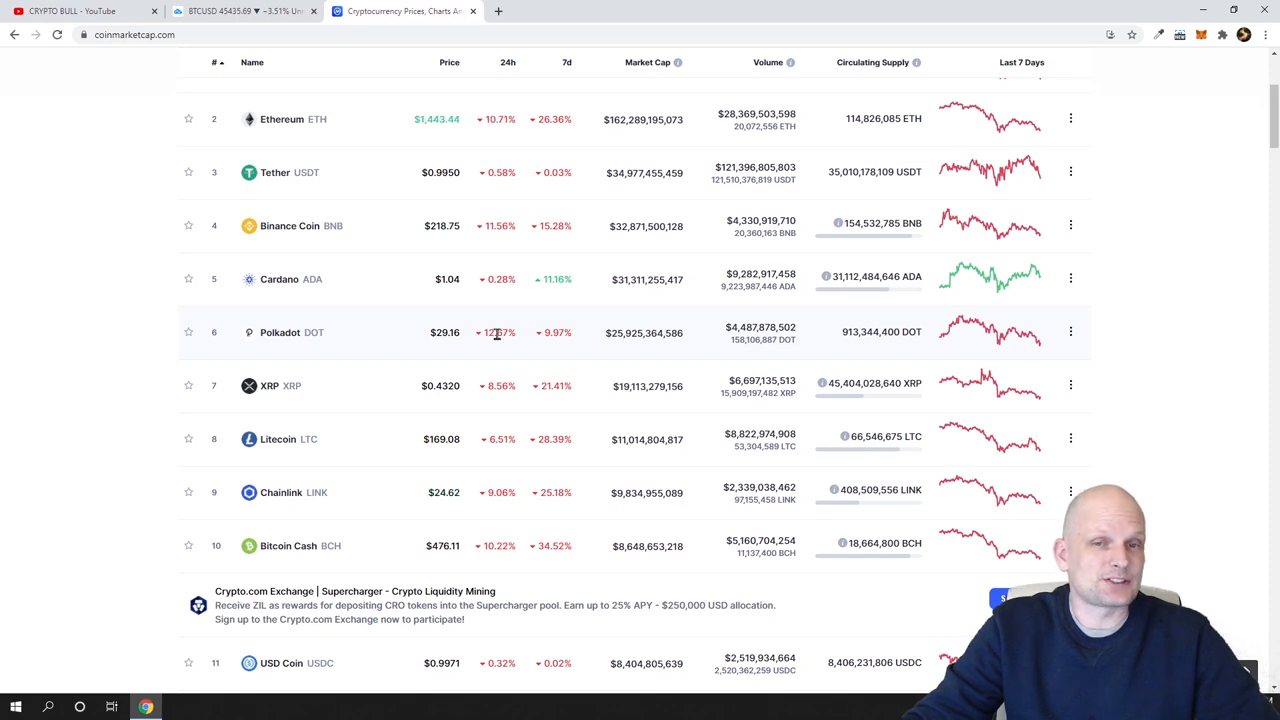
double_click(498, 332)
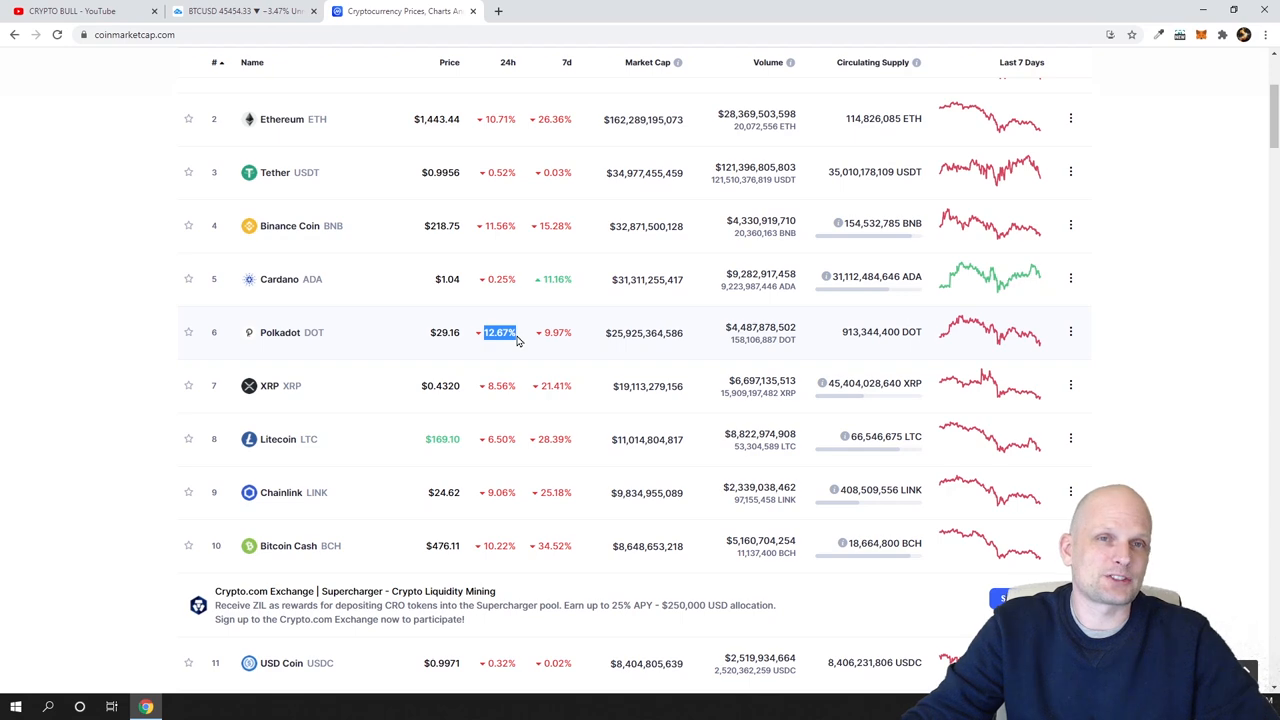
left_click(245, 11)
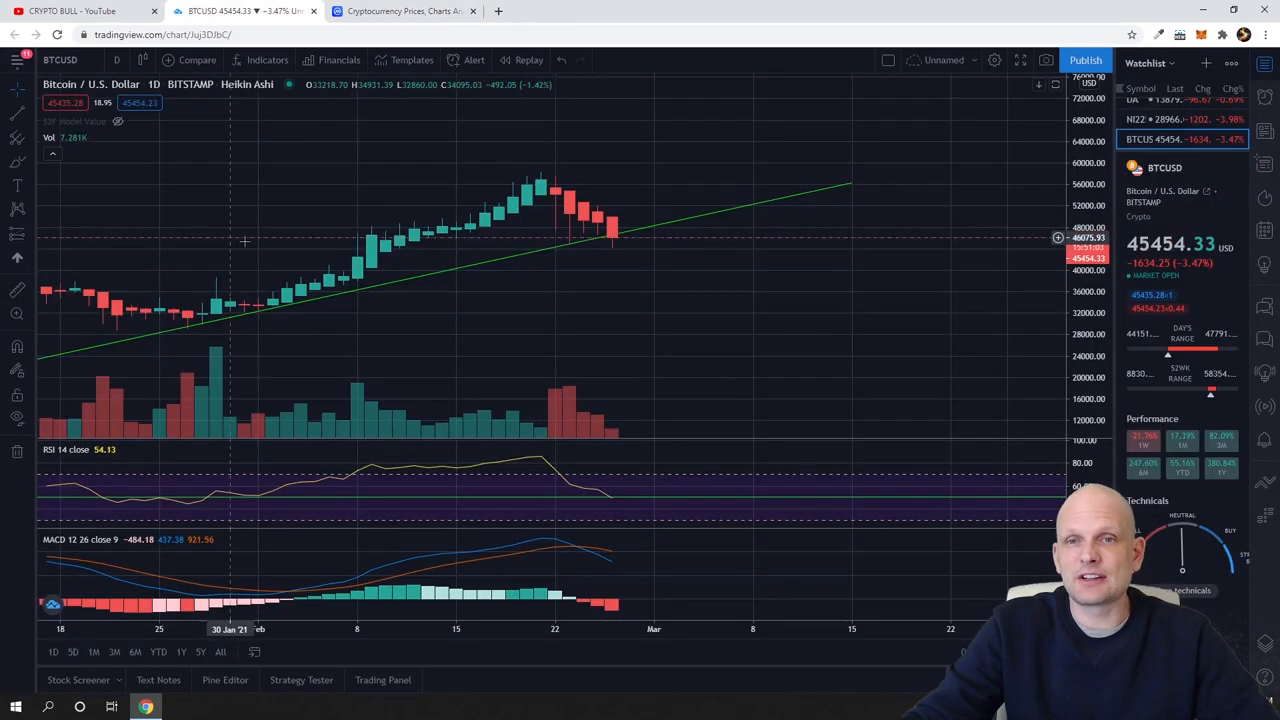
mouse_move(598, 297)
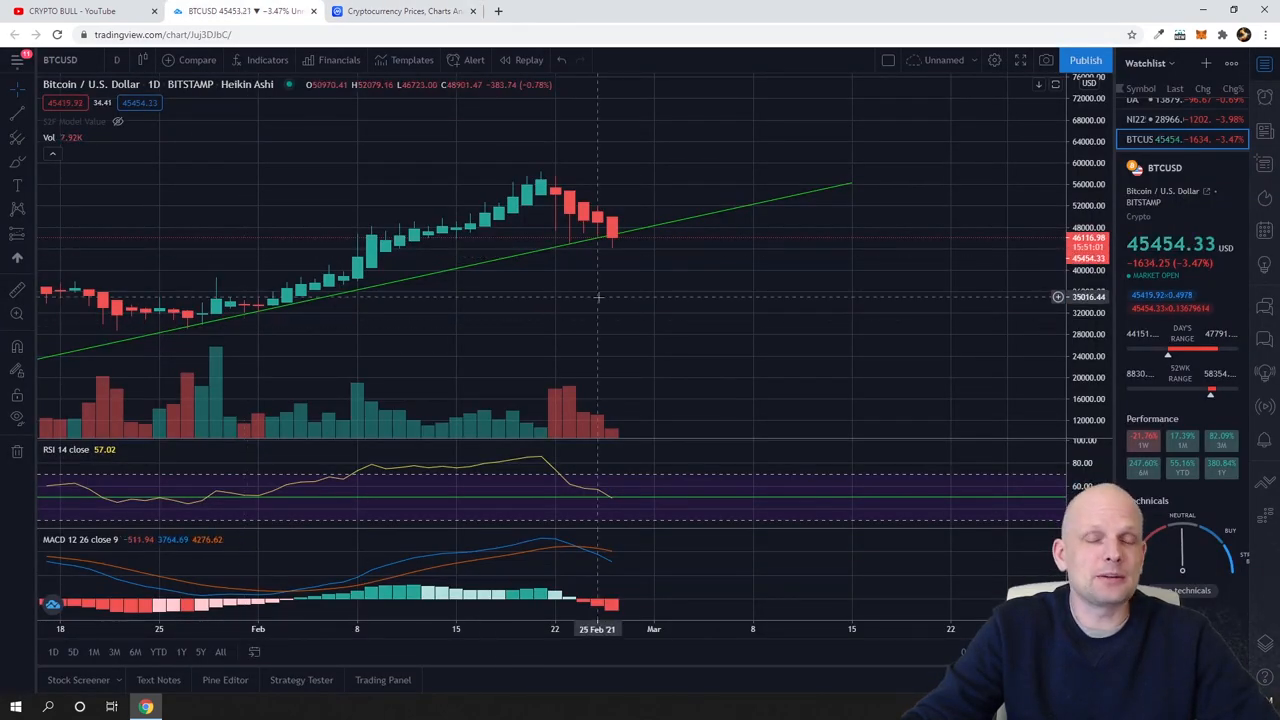
mouse_move(608, 291)
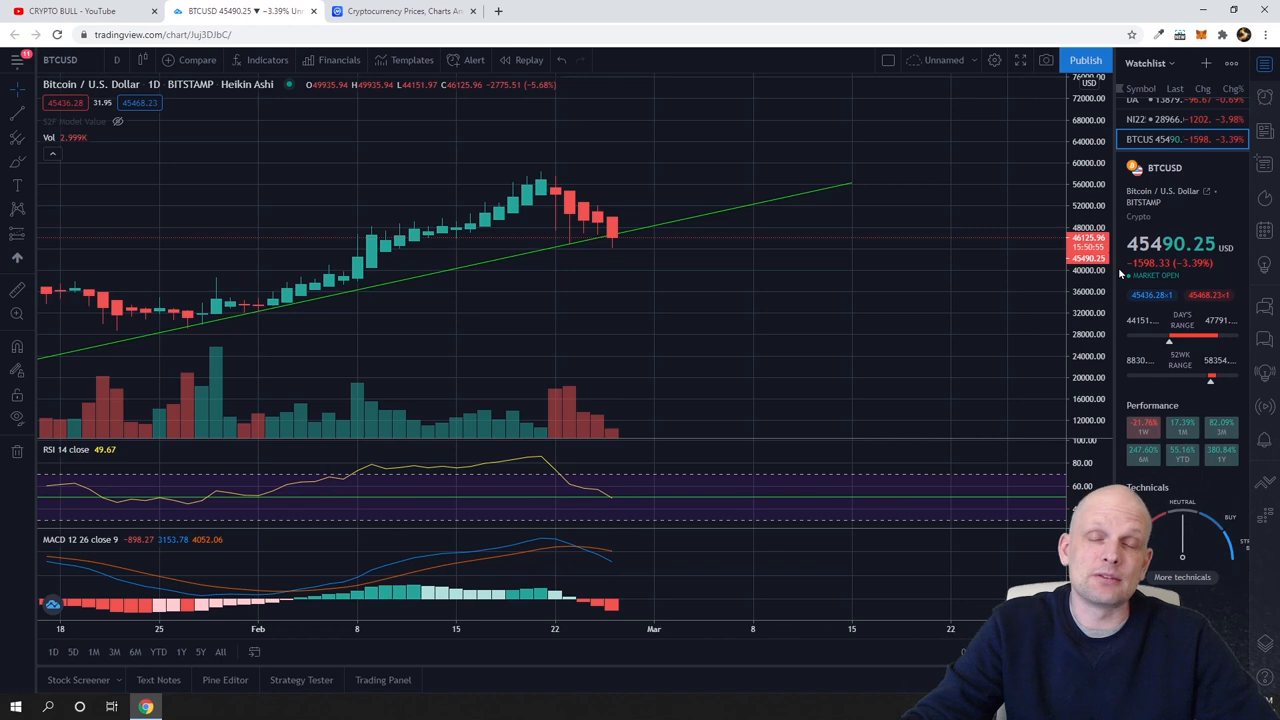
mouse_move(698, 283)
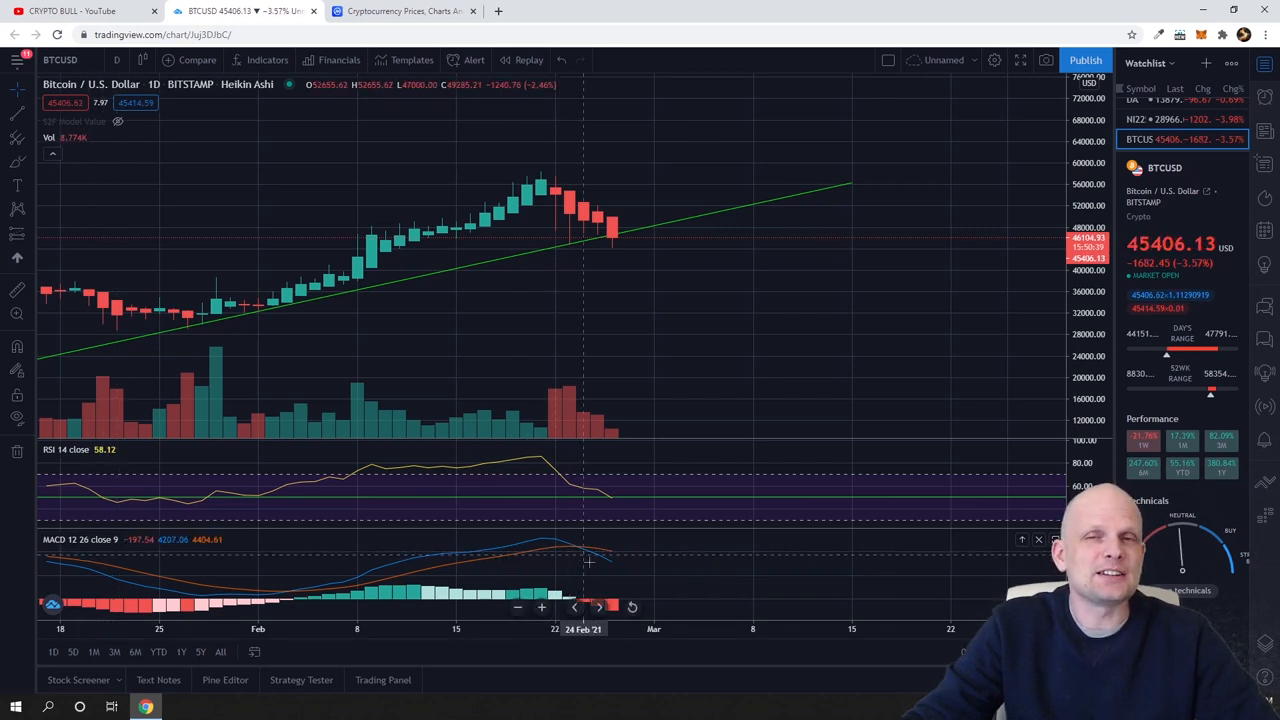
mouse_move(610, 565)
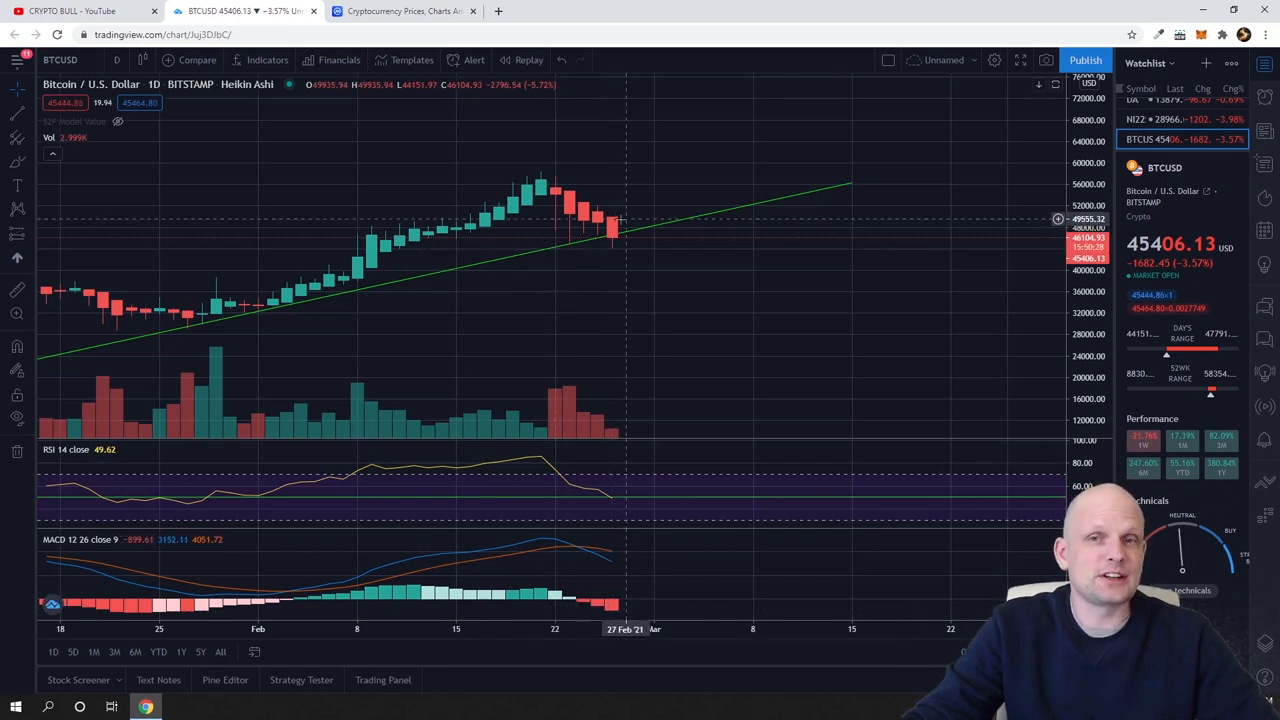
mouse_move(617, 240)
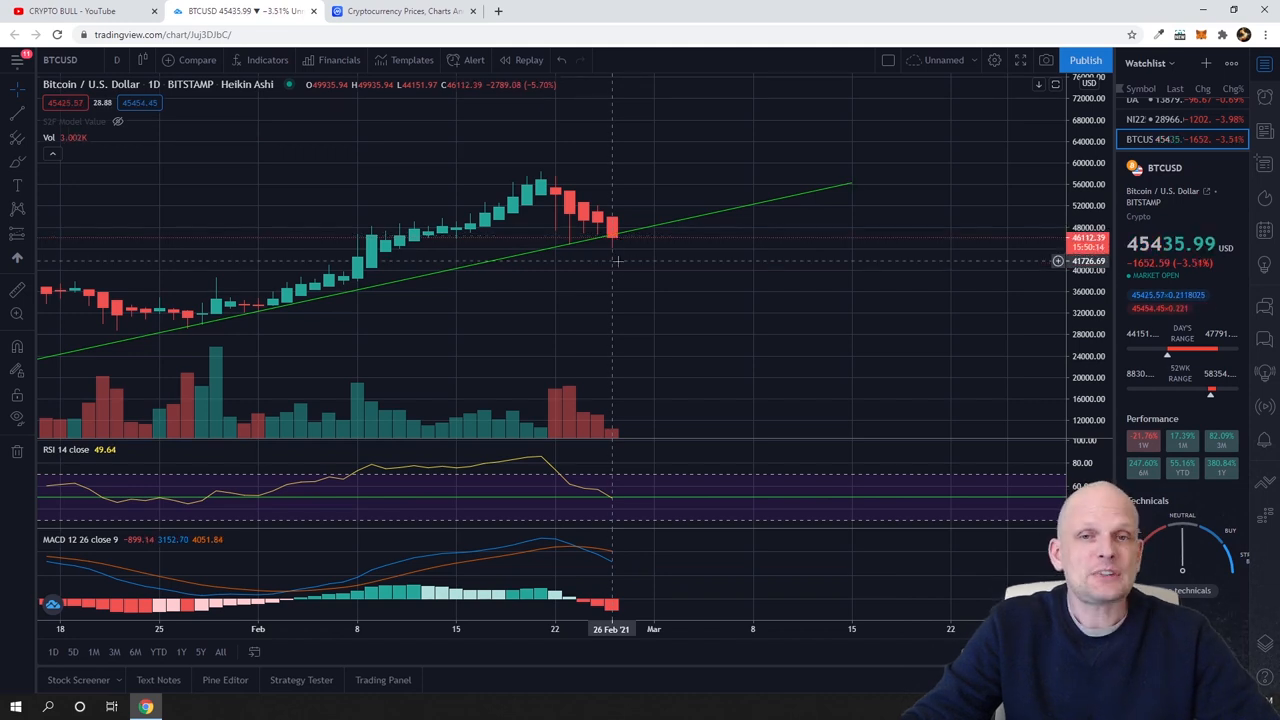
mouse_move(630, 228)
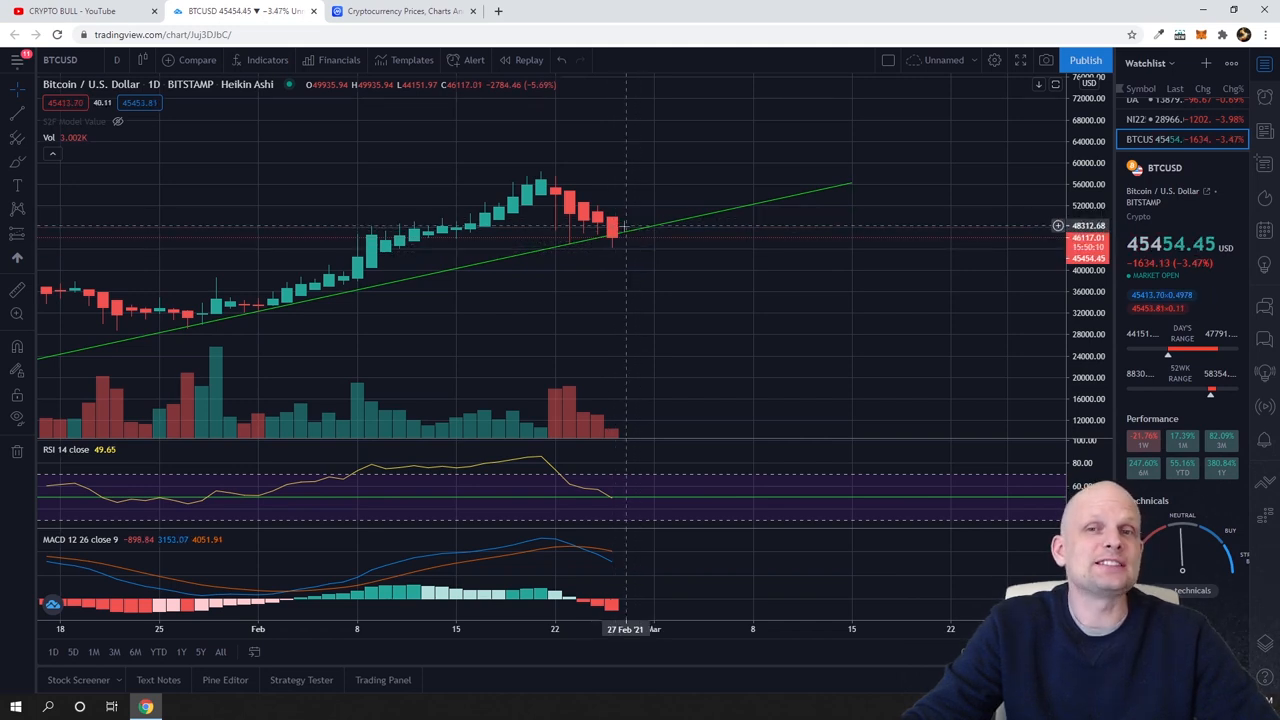
mouse_move(620, 207)
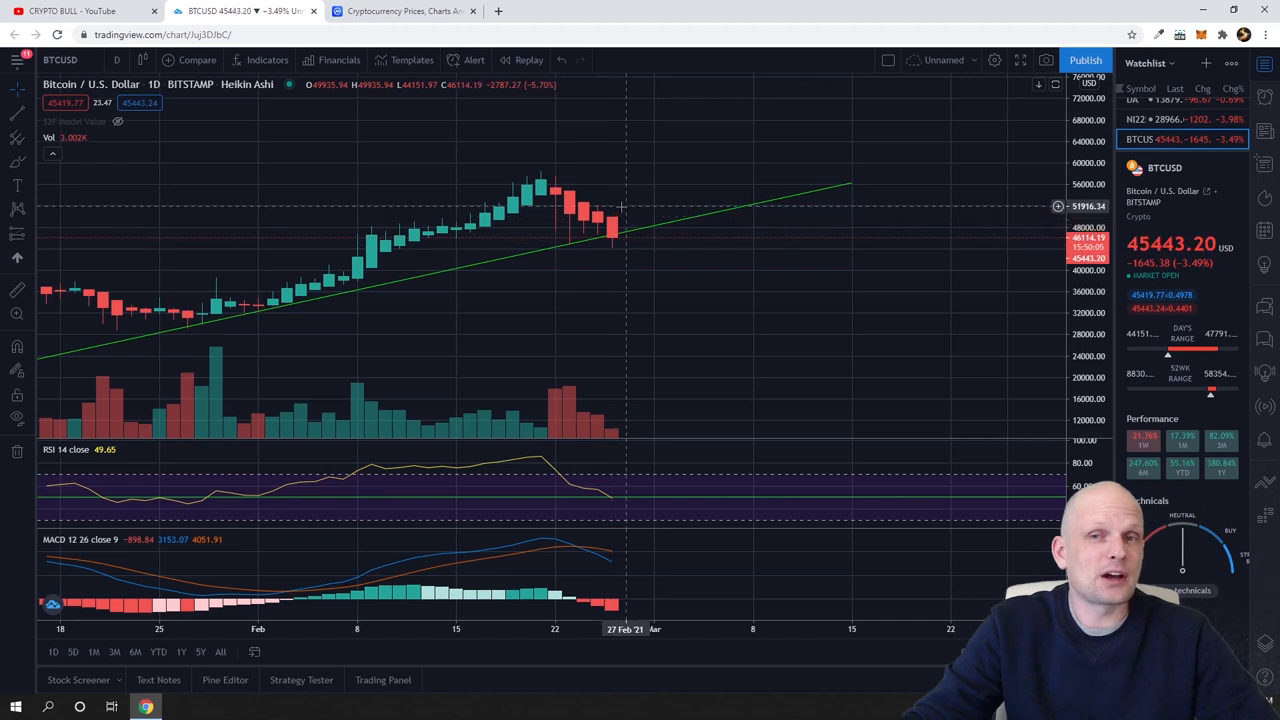
mouse_move(620, 251)
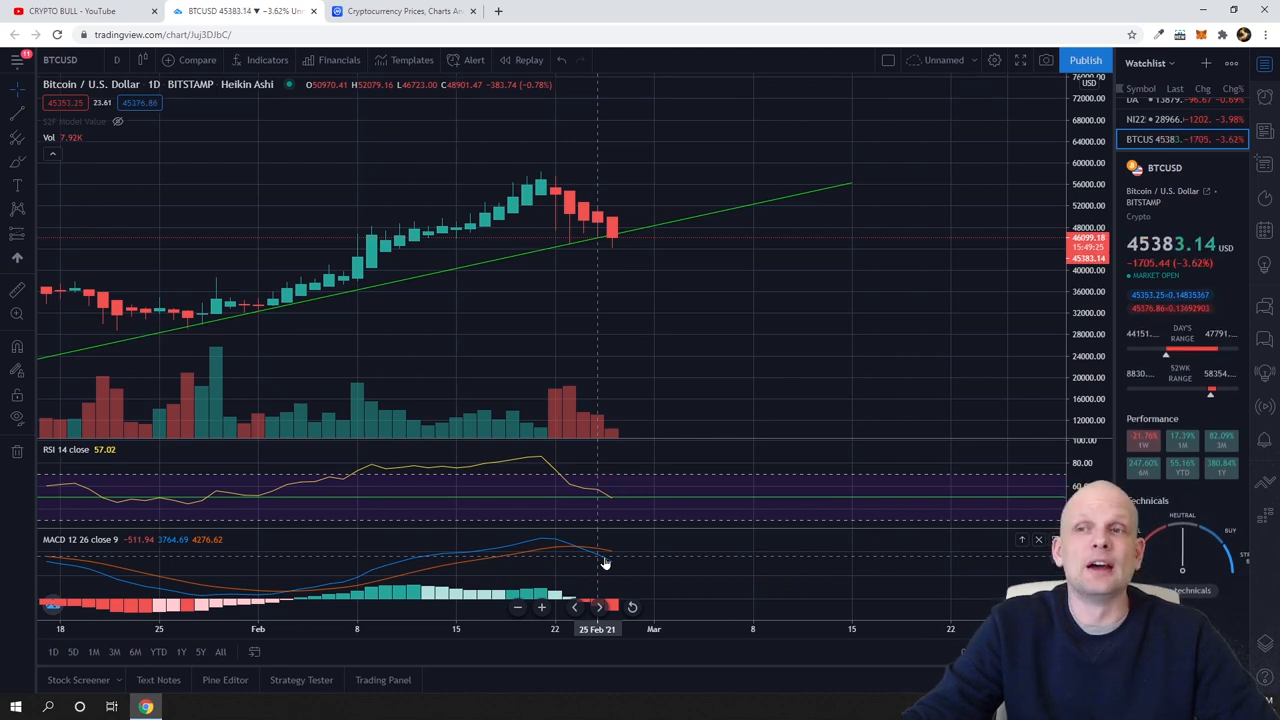
mouse_move(500, 548)
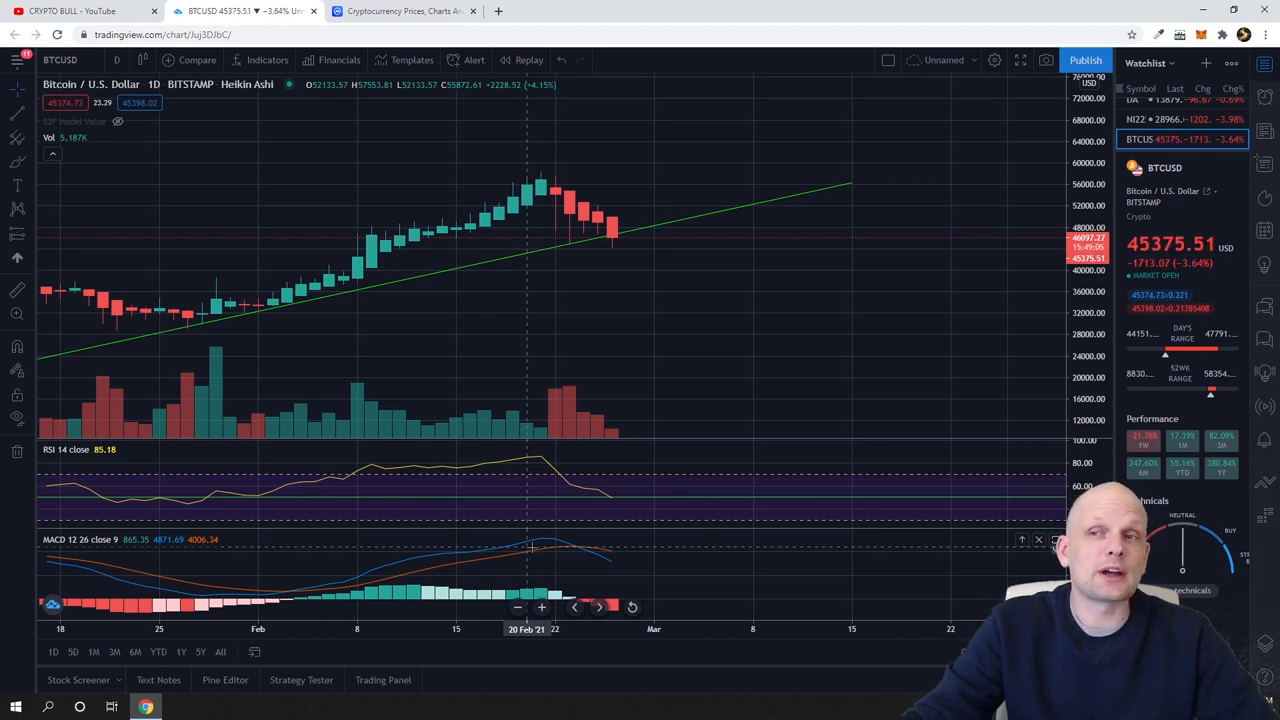
Search 'grt' on CoinMarketCap and open The Graph coin page showing $1.61
left_click(405, 11)
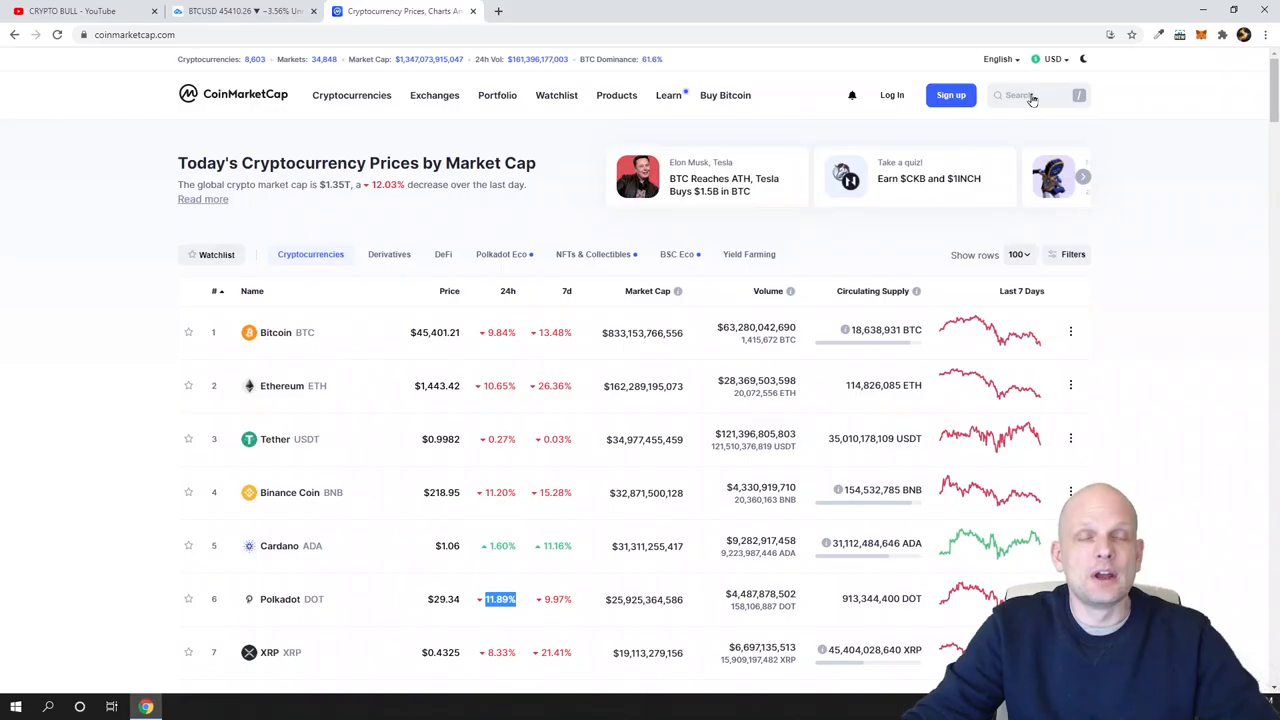
left_click(1035, 95)
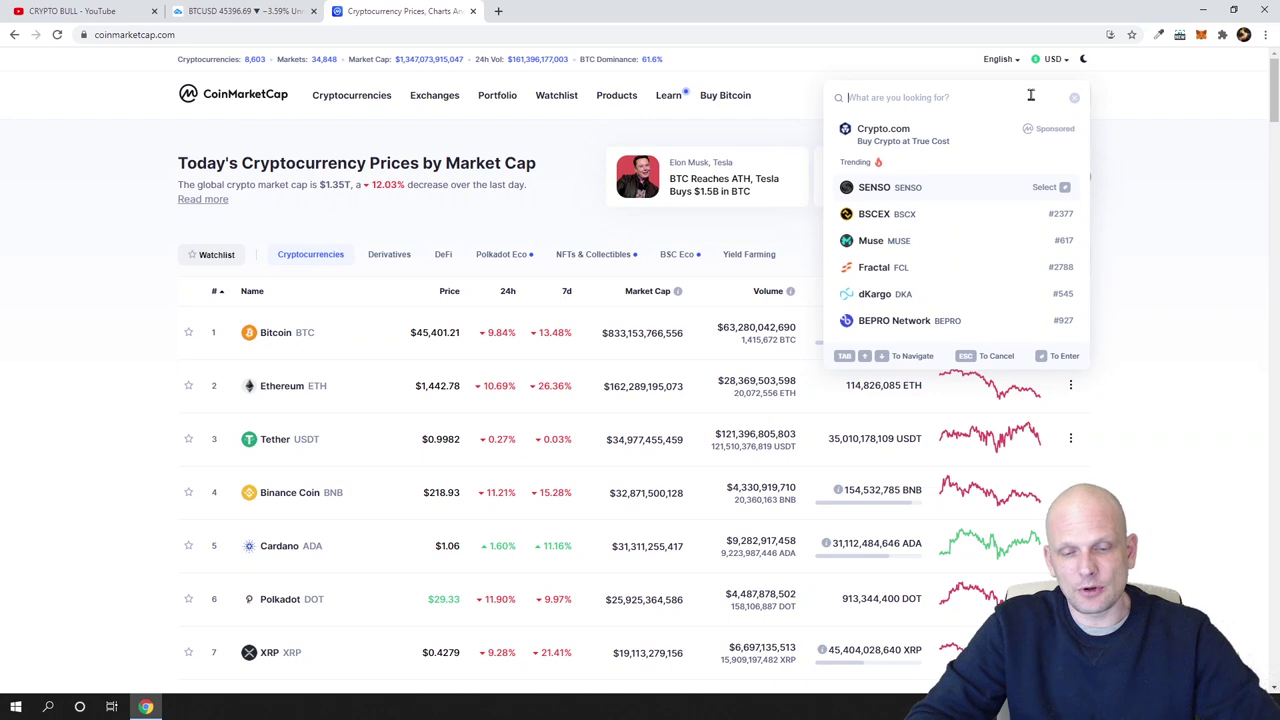
type("grt")
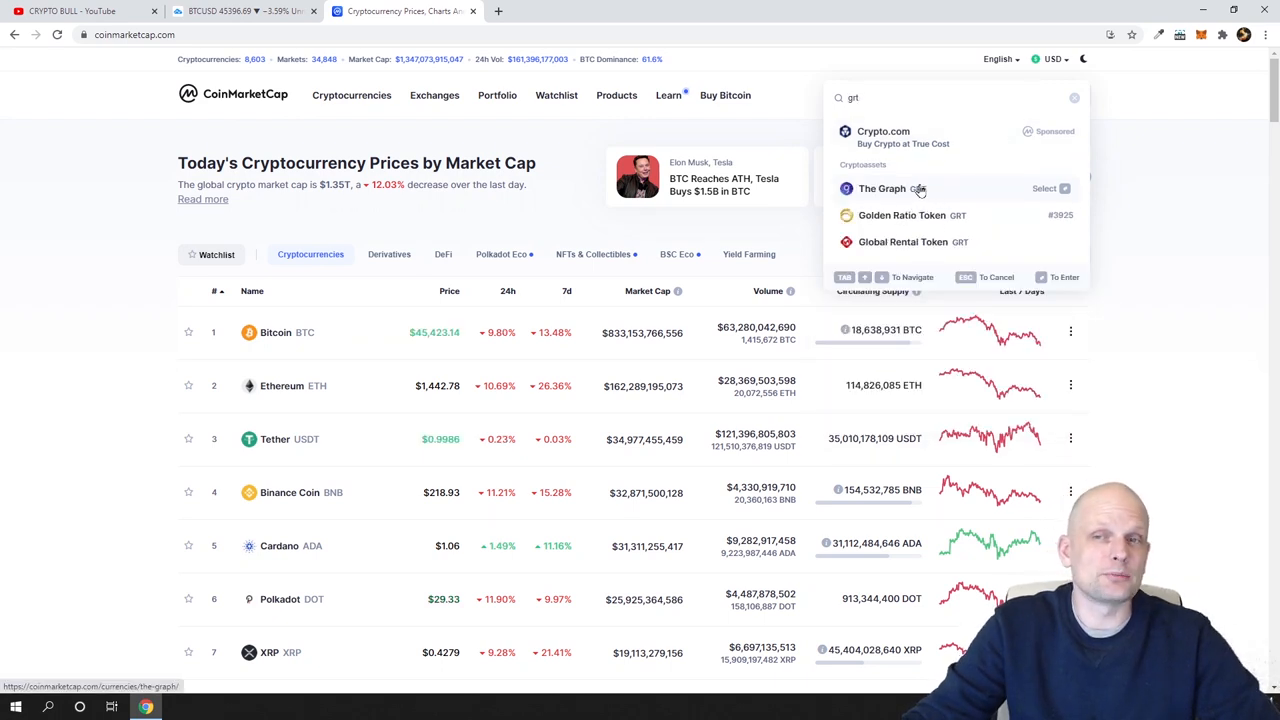
left_click(881, 188)
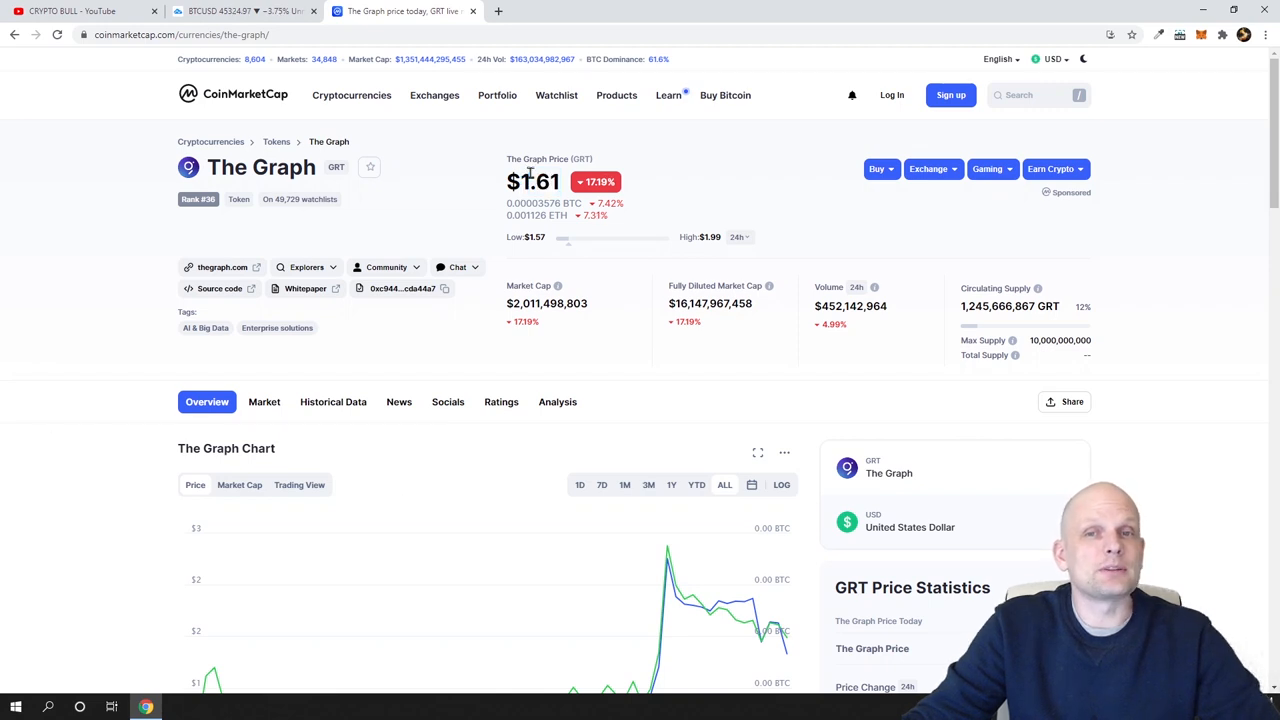
Highlight The Graph's price, then return to the TradingView BTCUSD daily chart
double_click(540, 182)
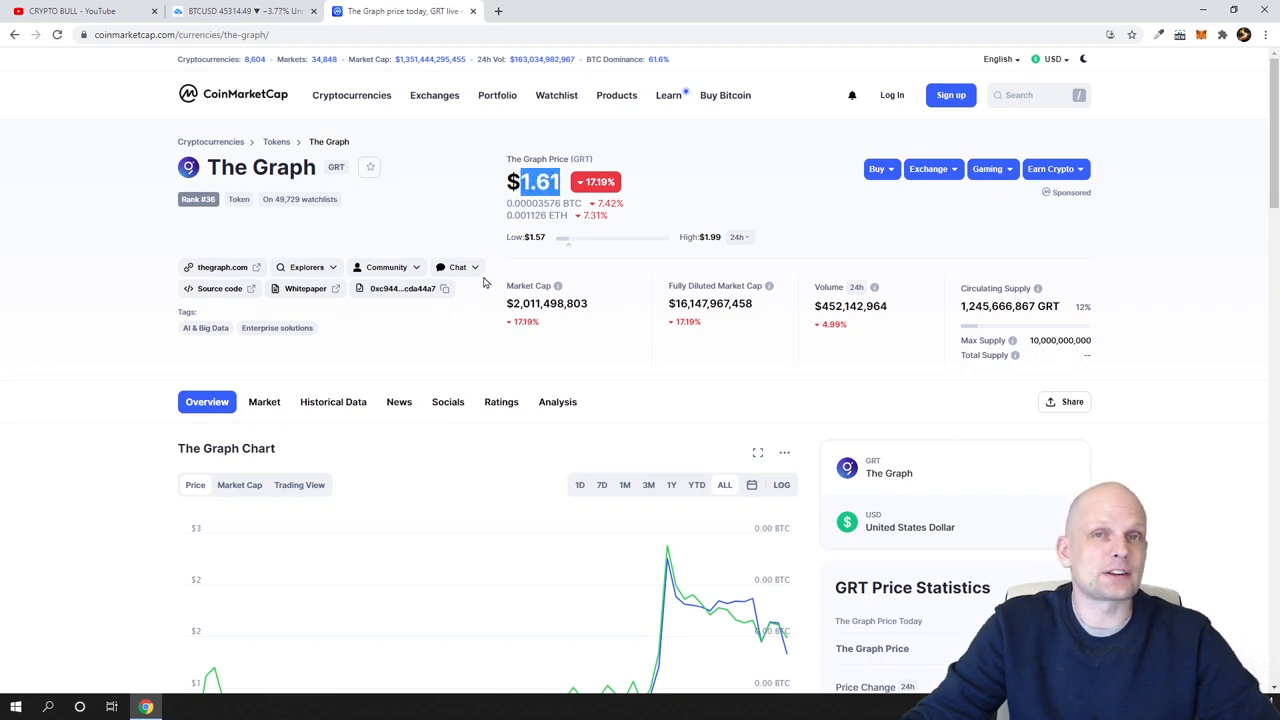
mouse_move(494, 379)
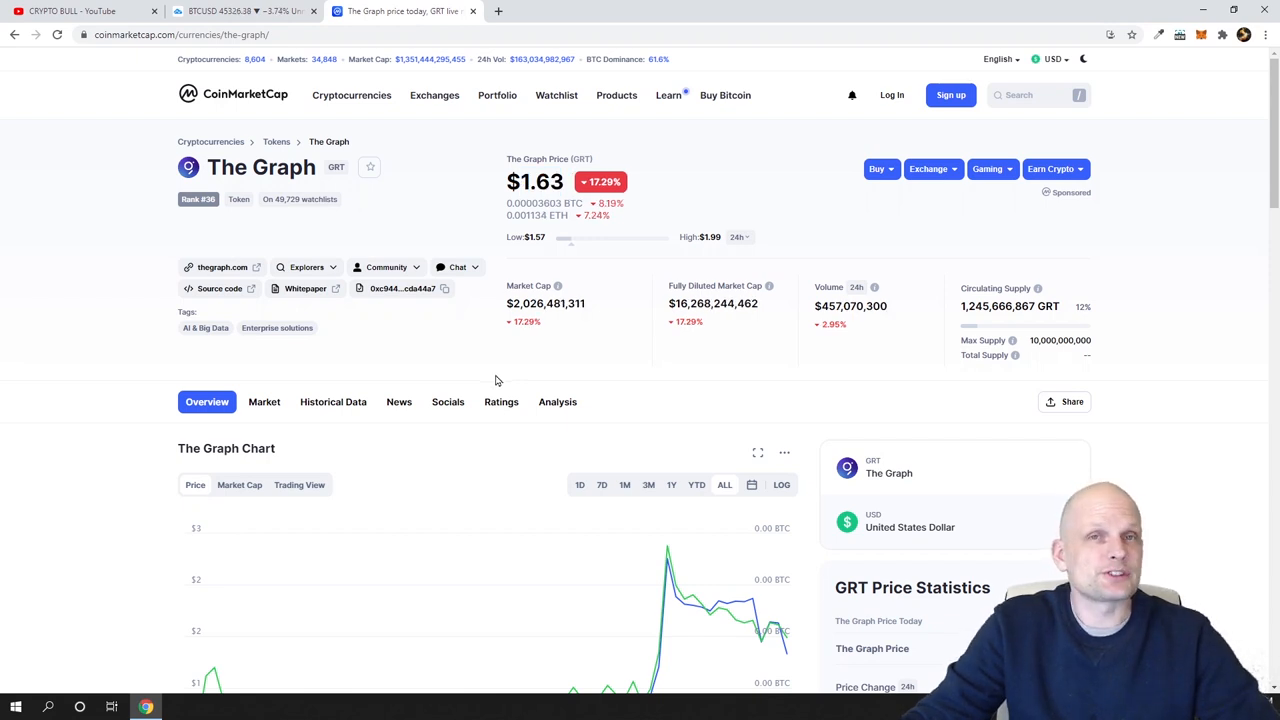
left_click(244, 11)
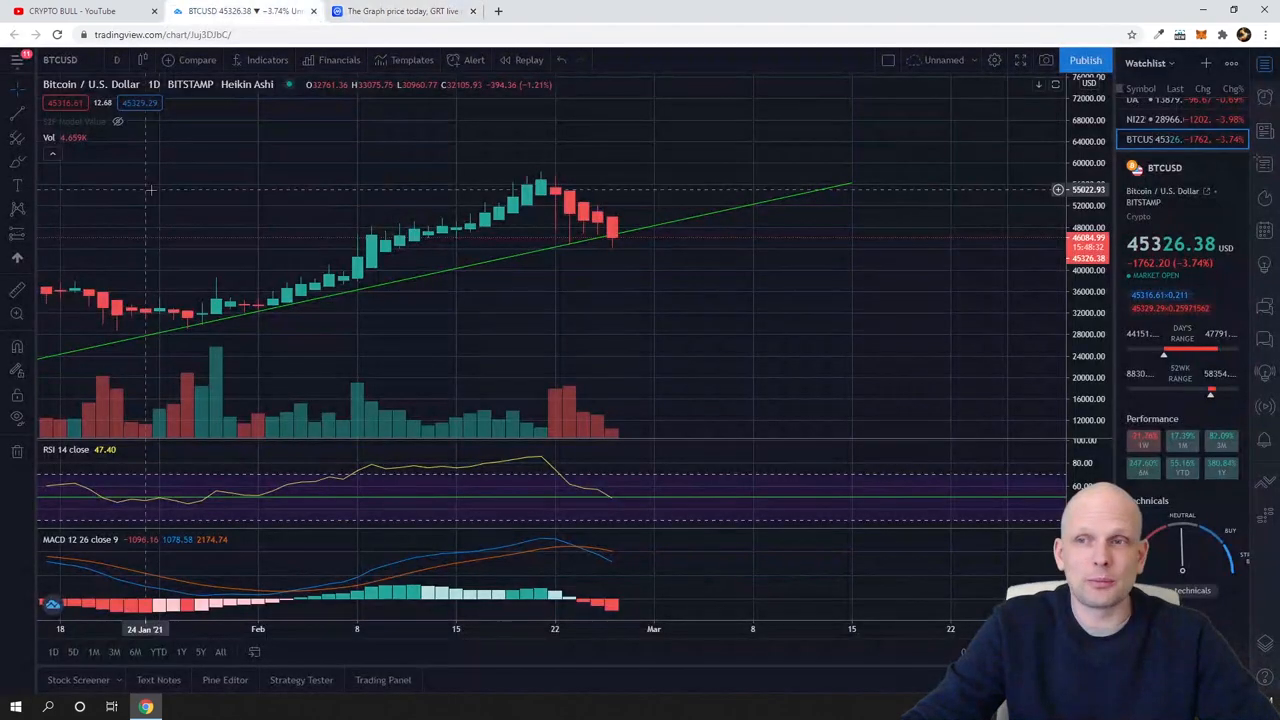